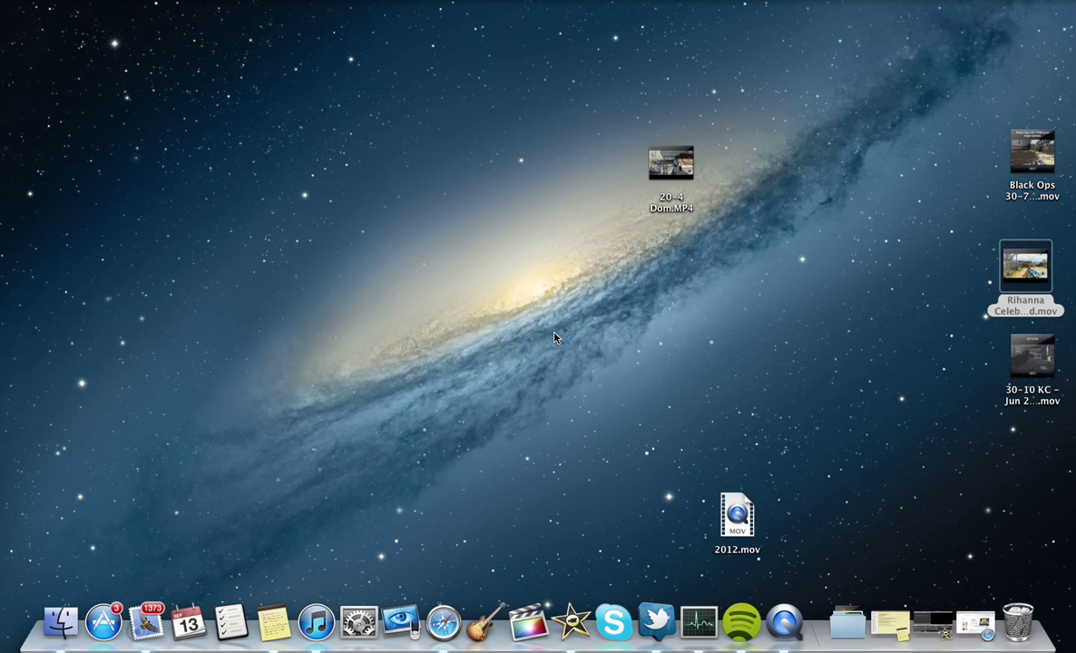
{"action": "mouse_move", "coordinate": [560, 446]}
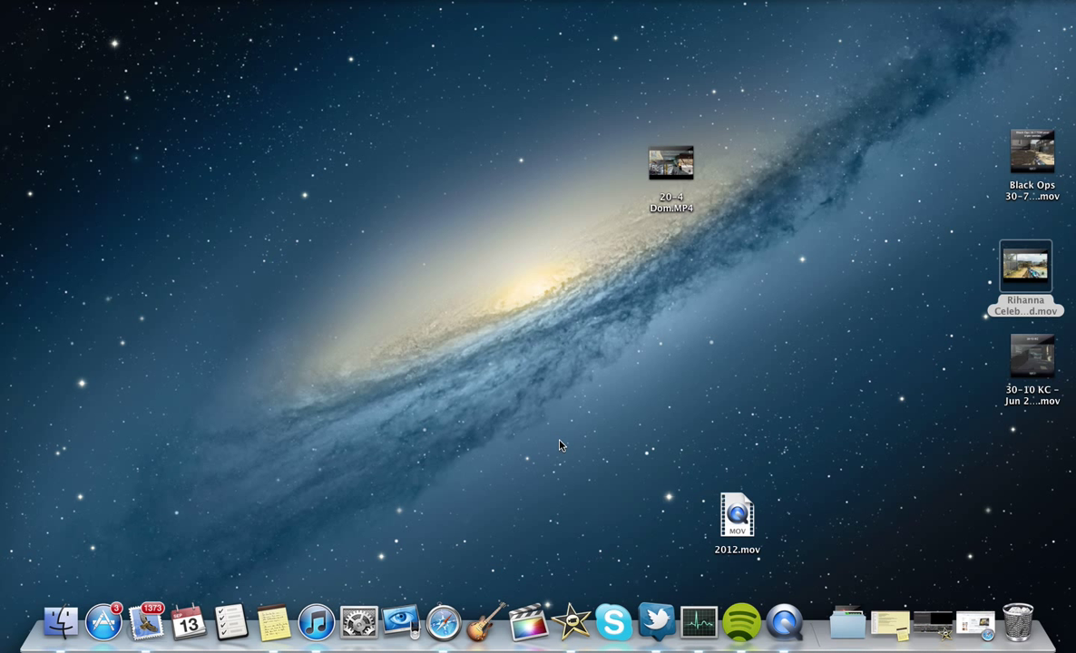
{"action": "mouse_move", "coordinate": [566, 639]}
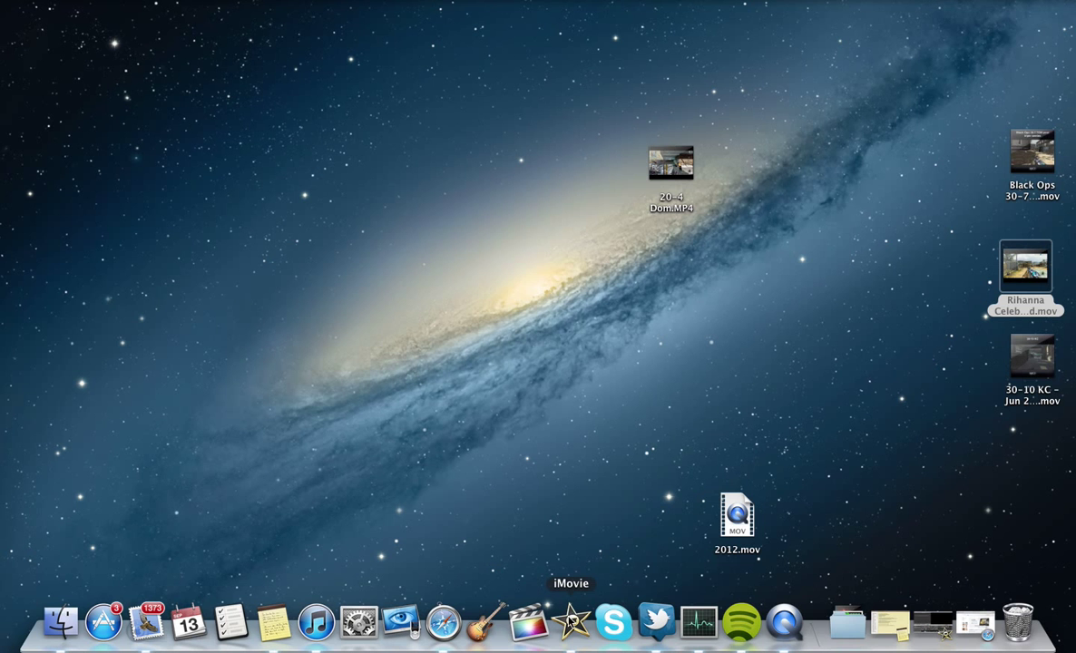
{"action": "mouse_move", "coordinate": [563, 390]}
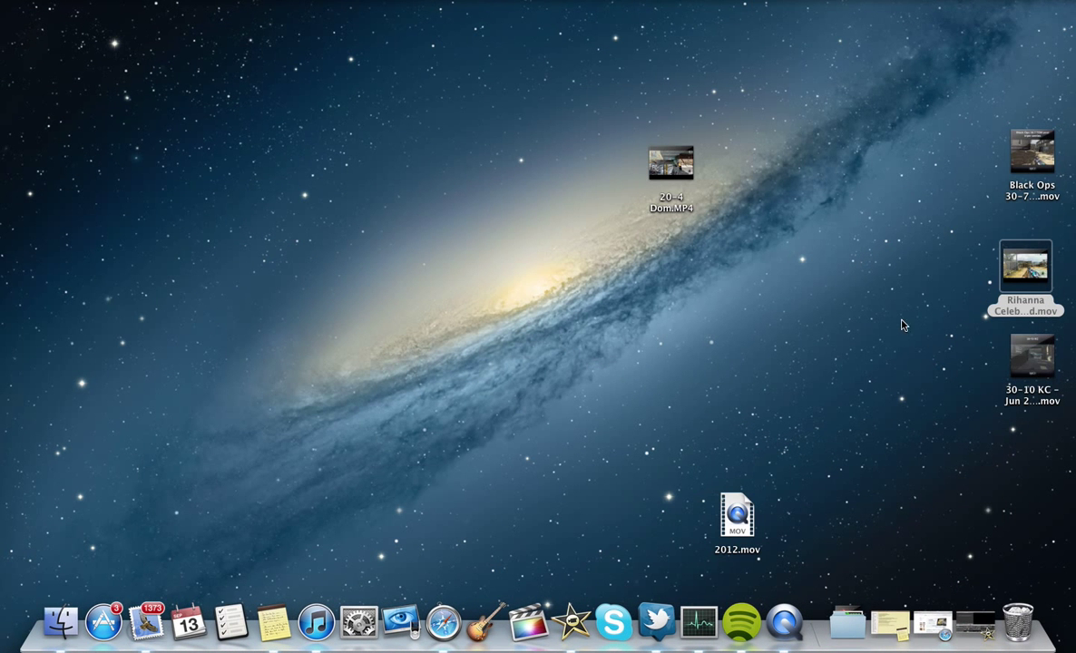
{"action": "mouse_move", "coordinate": [644, 280]}
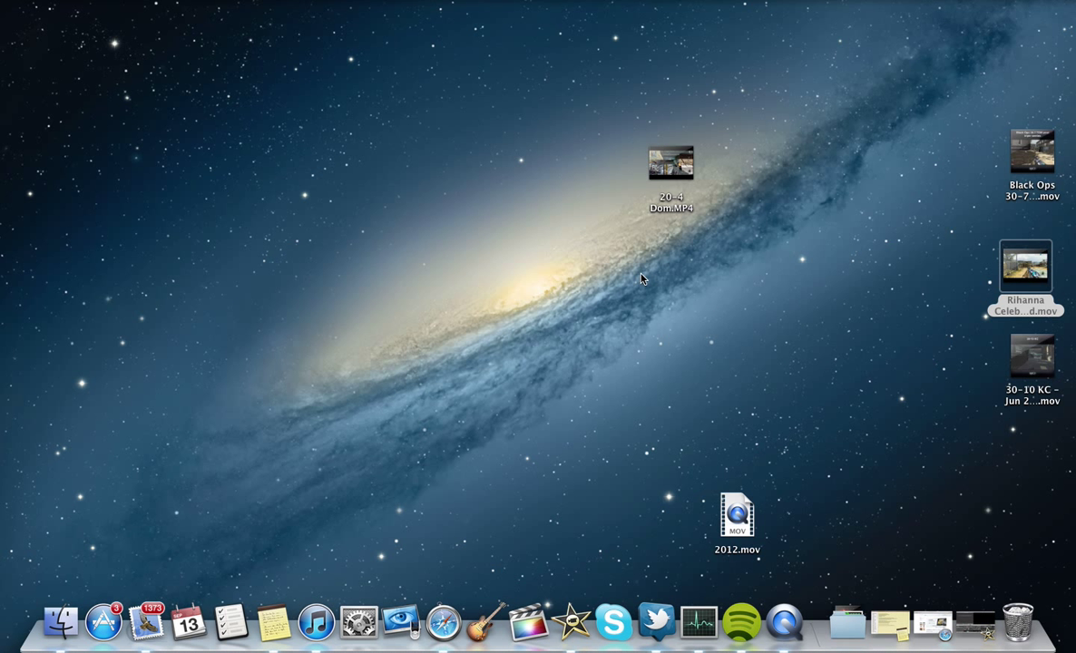
{"action": "mouse_move", "coordinate": [786, 628]}
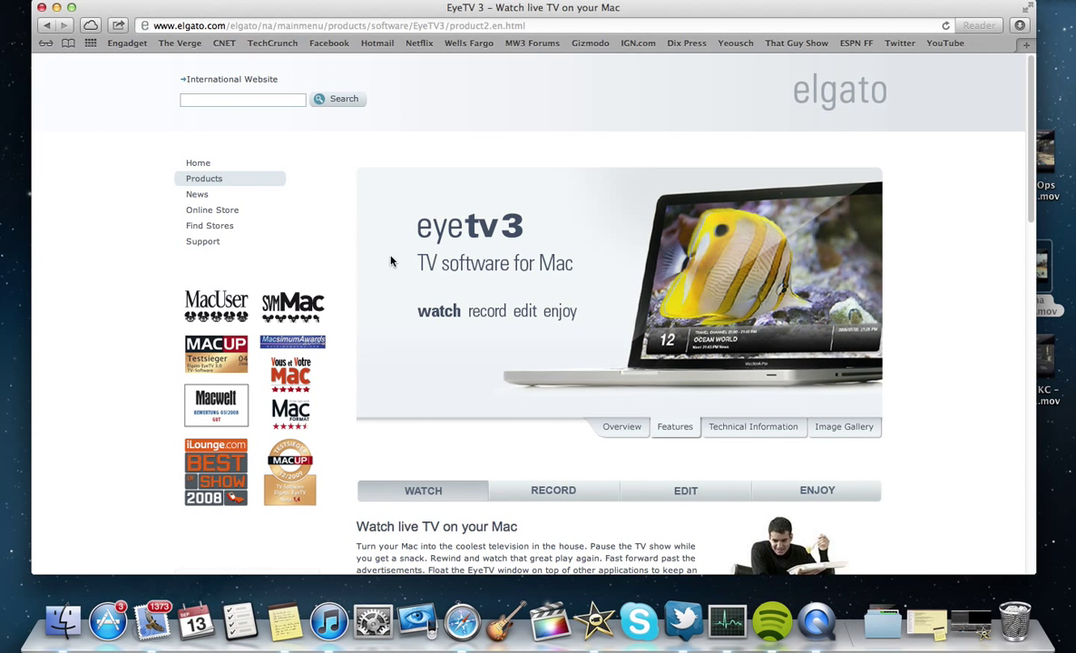
Scroll the EyeTV 3 page down to its channel-organizing section, then hide Safari to show the desktop
{"action": "scroll", "scroll_direction": "down", "scroll_amount": 3}
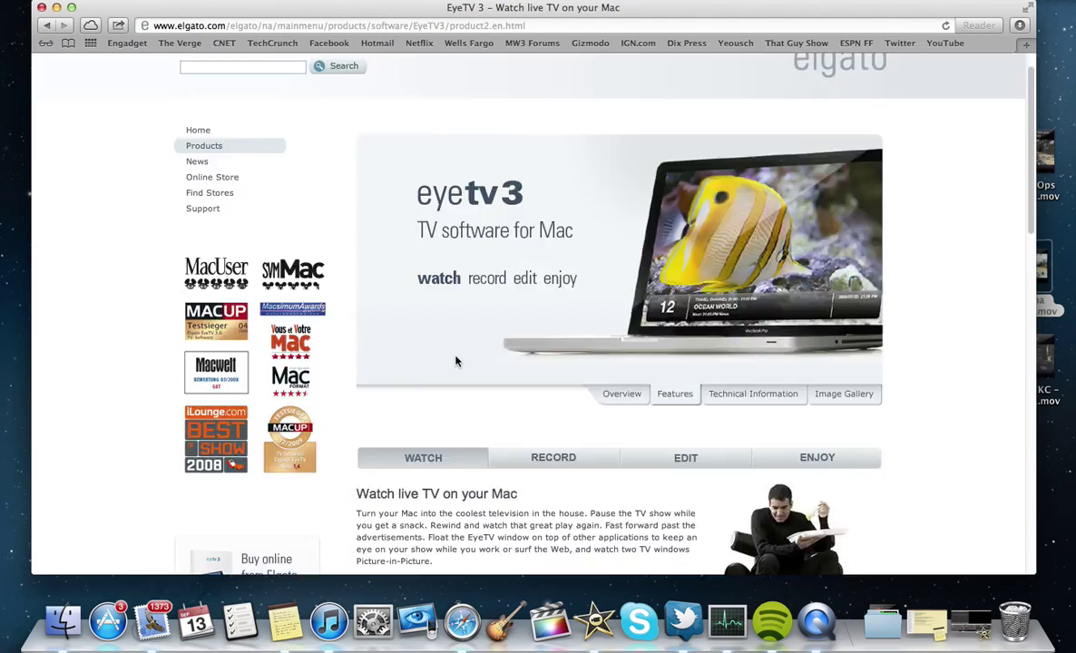
{"action": "scroll", "scroll_direction": "down", "scroll_amount": 3}
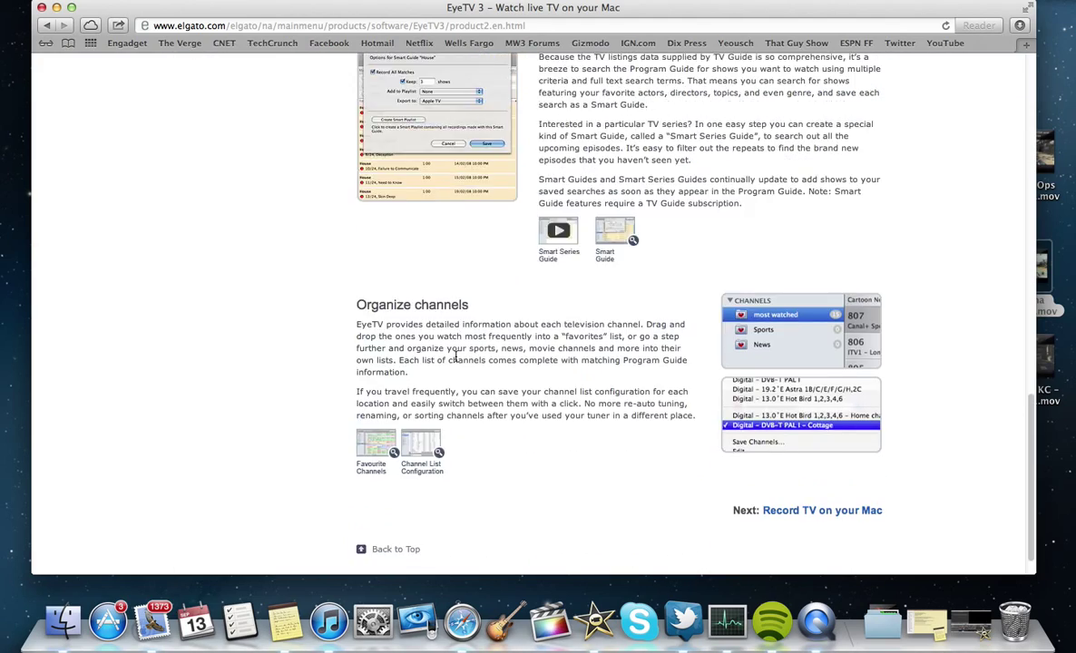
{"action": "left_click", "coordinate": [47, 22]}
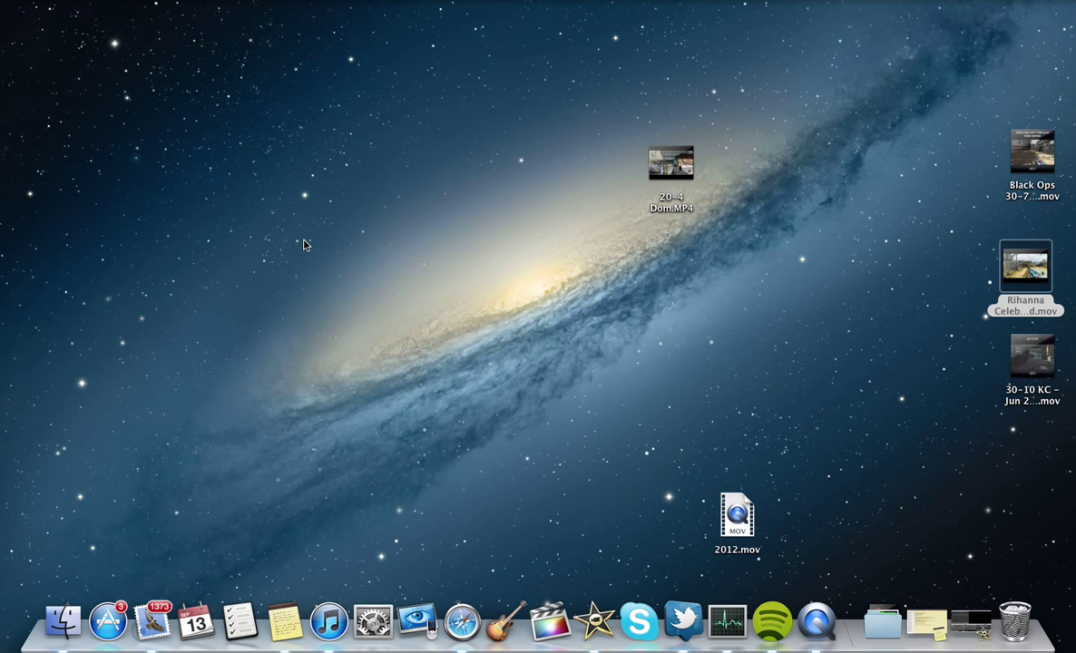
{"action": "mouse_move", "coordinate": [807, 301]}
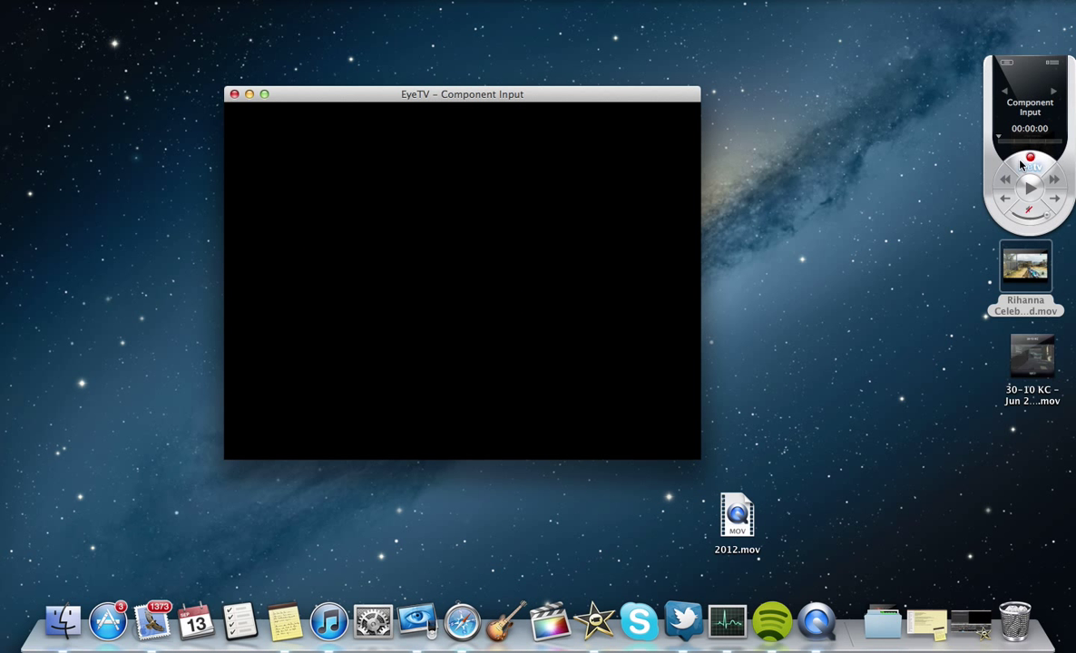
Start the Xbox component-input feed in EyeTV and bring up the Programs library window
{"action": "left_click", "coordinate": [1027, 190]}
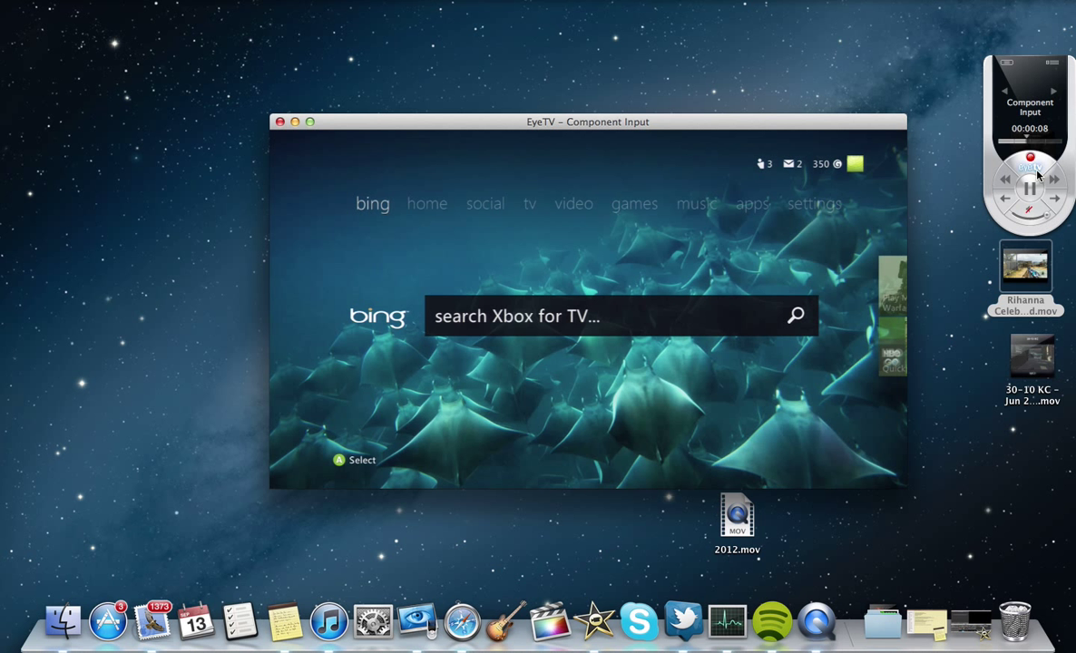
{"action": "left_click", "coordinate": [1025, 169]}
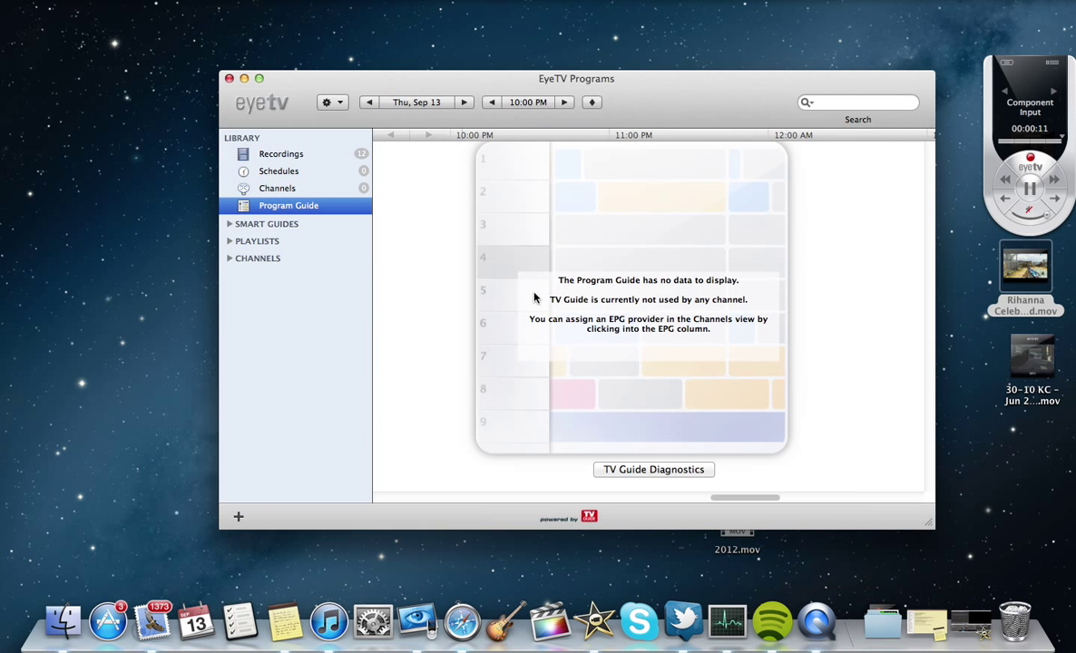
Show the Recordings list and bring up the context menu for today's Live Recording
{"action": "left_click", "coordinate": [281, 153]}
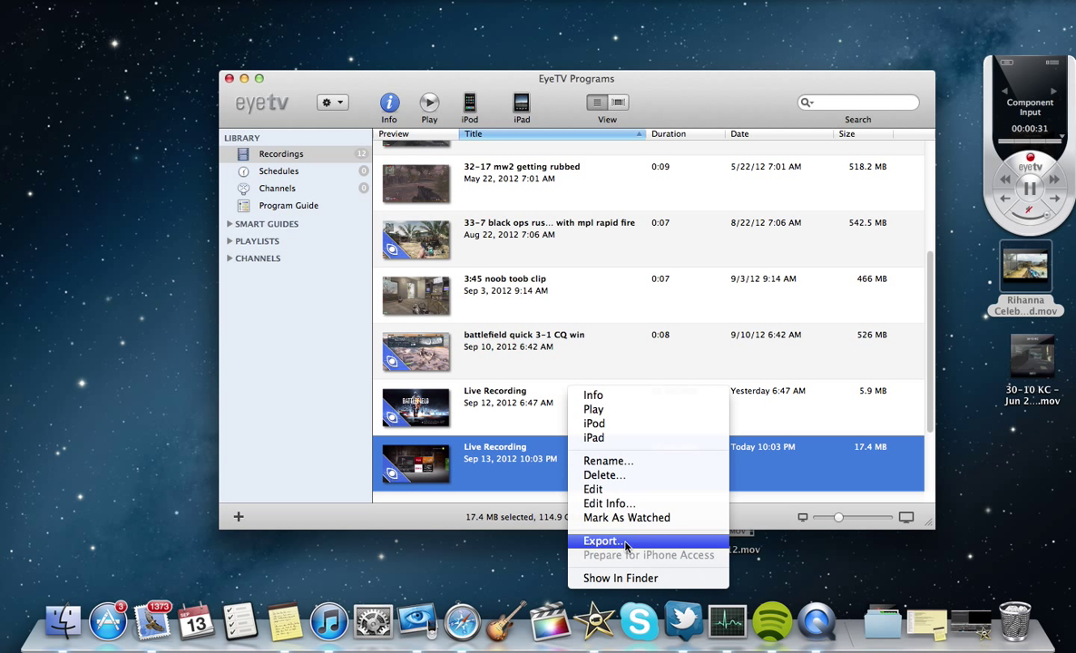
Export today's Live Recording as a QuickTime Movie and bring up its 1280x720 movie settings
{"action": "left_click", "coordinate": [599, 540]}
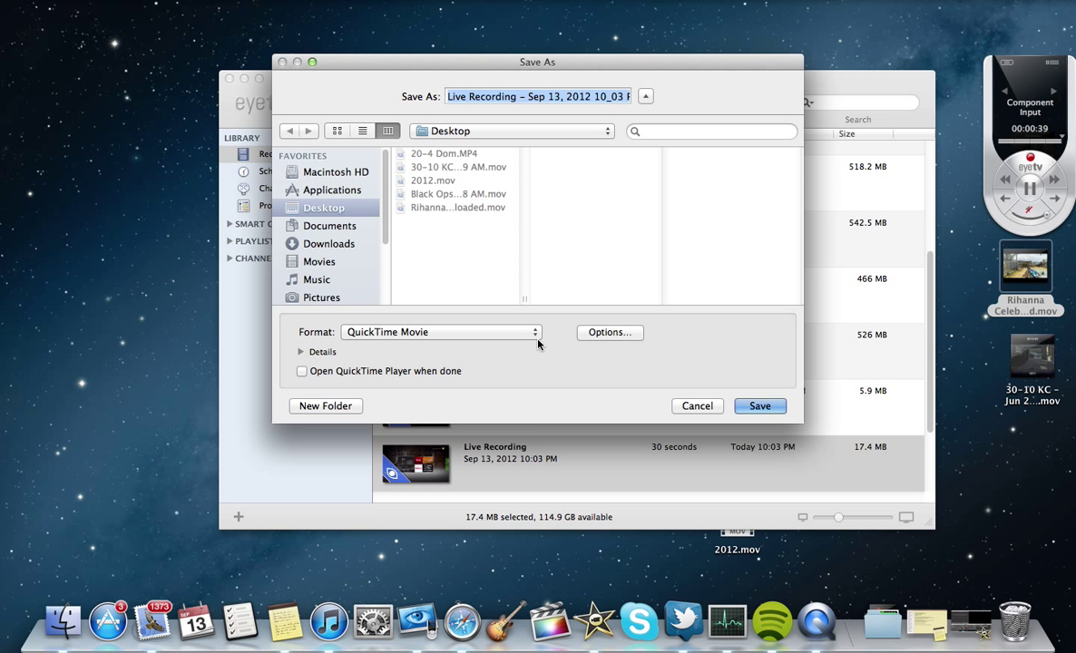
{"action": "left_click", "coordinate": [439, 332]}
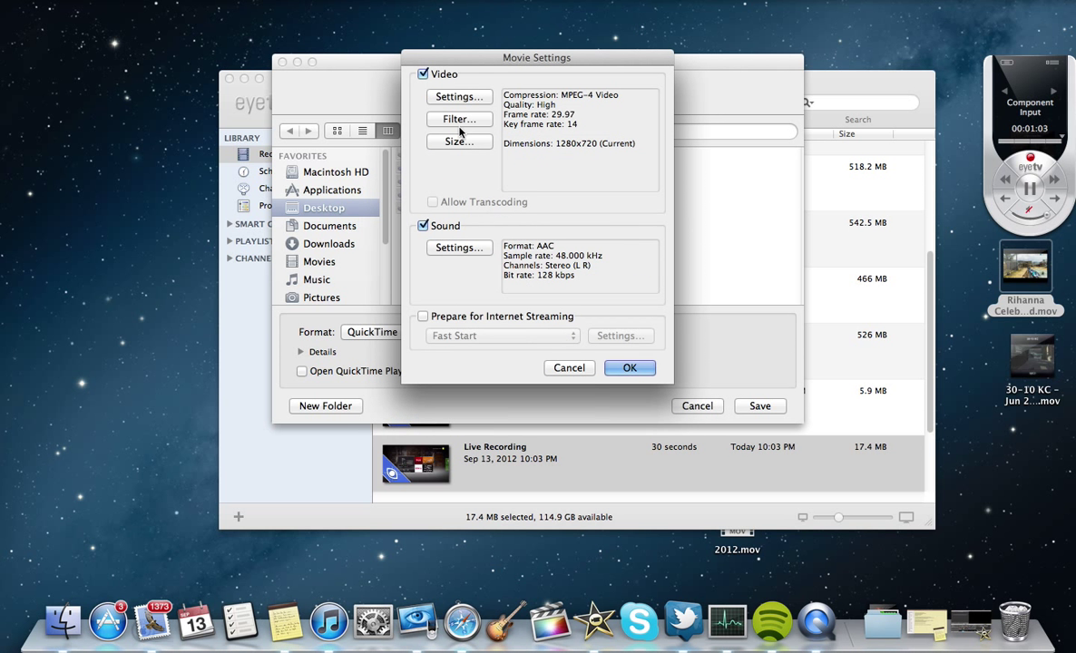
Review video compression at MPEG-4, 29.97 fps, High quality and accept both settings dialogs
{"action": "left_click", "coordinate": [459, 97]}
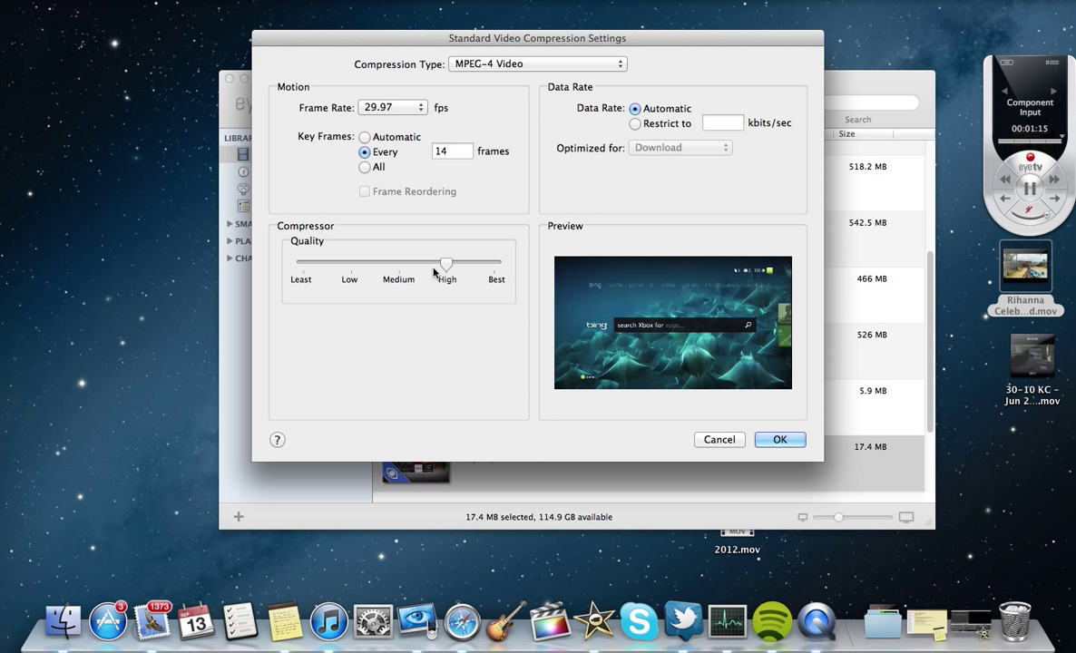
{"action": "mouse_move", "coordinate": [443, 267]}
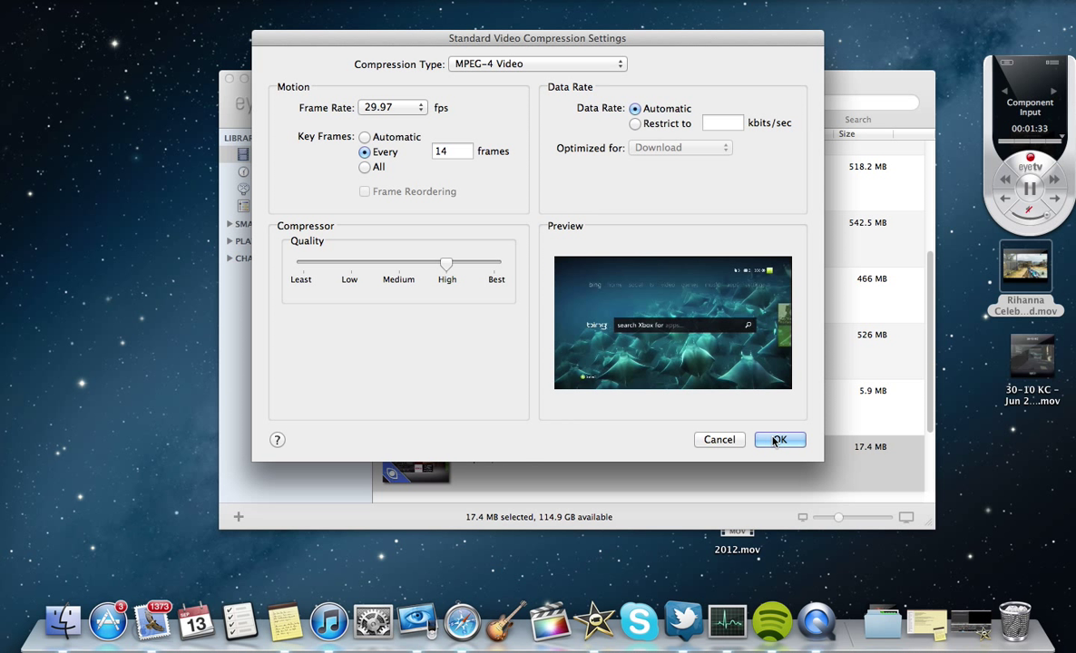
{"action": "mouse_move", "coordinate": [778, 439]}
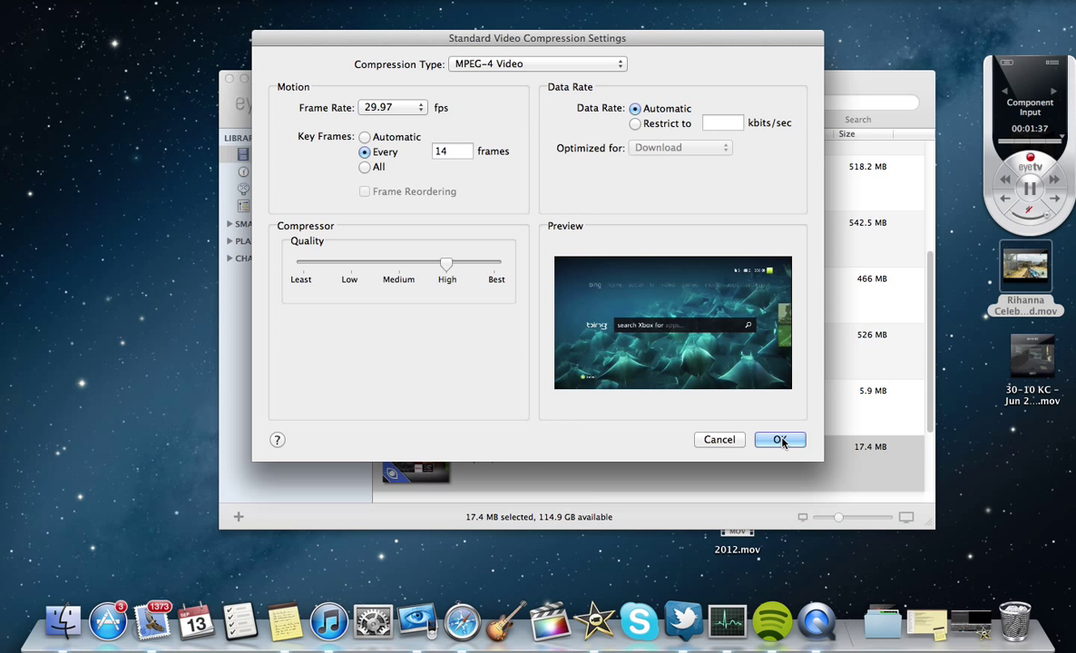
{"action": "left_click", "coordinate": [778, 441]}
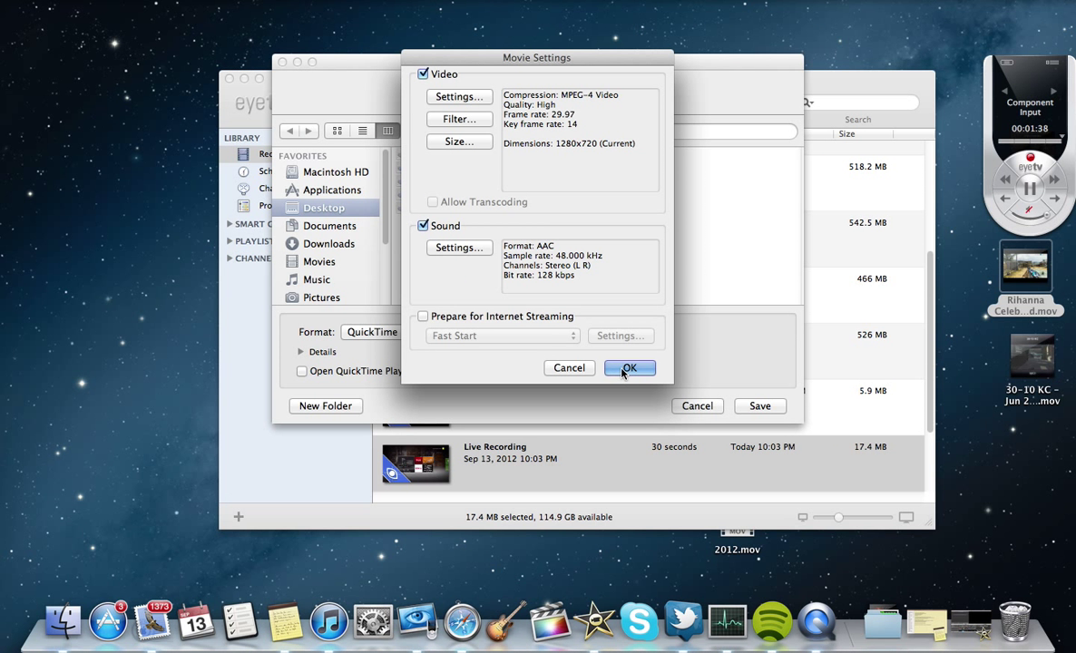
{"action": "left_click", "coordinate": [630, 369]}
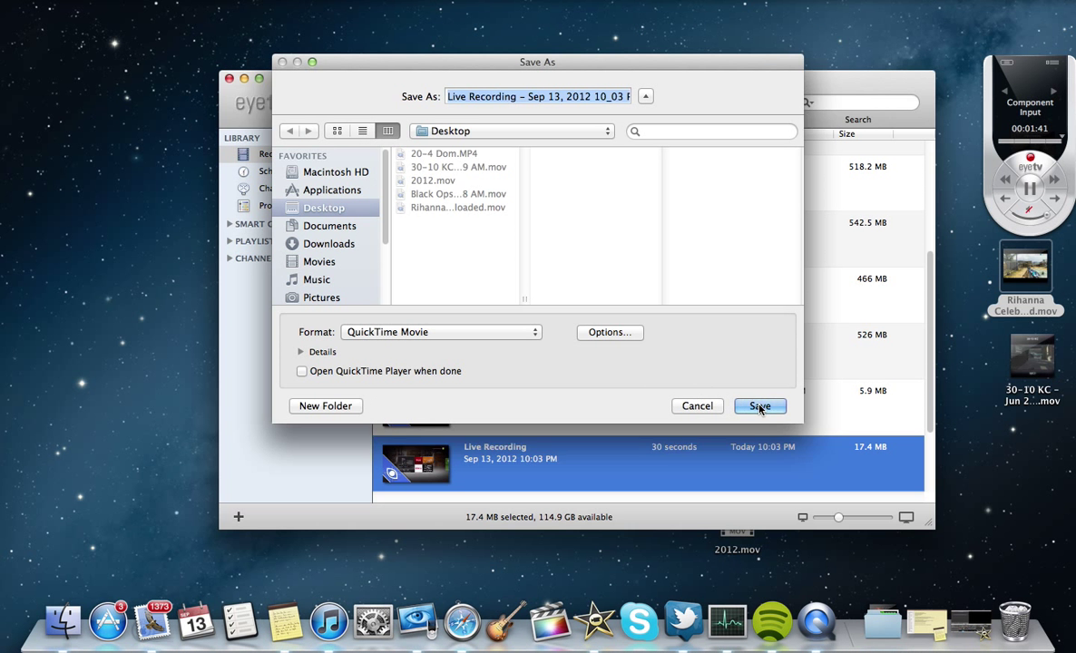
Save the exported Live Recording to the Desktop and let the export run
{"action": "left_click", "coordinate": [760, 406]}
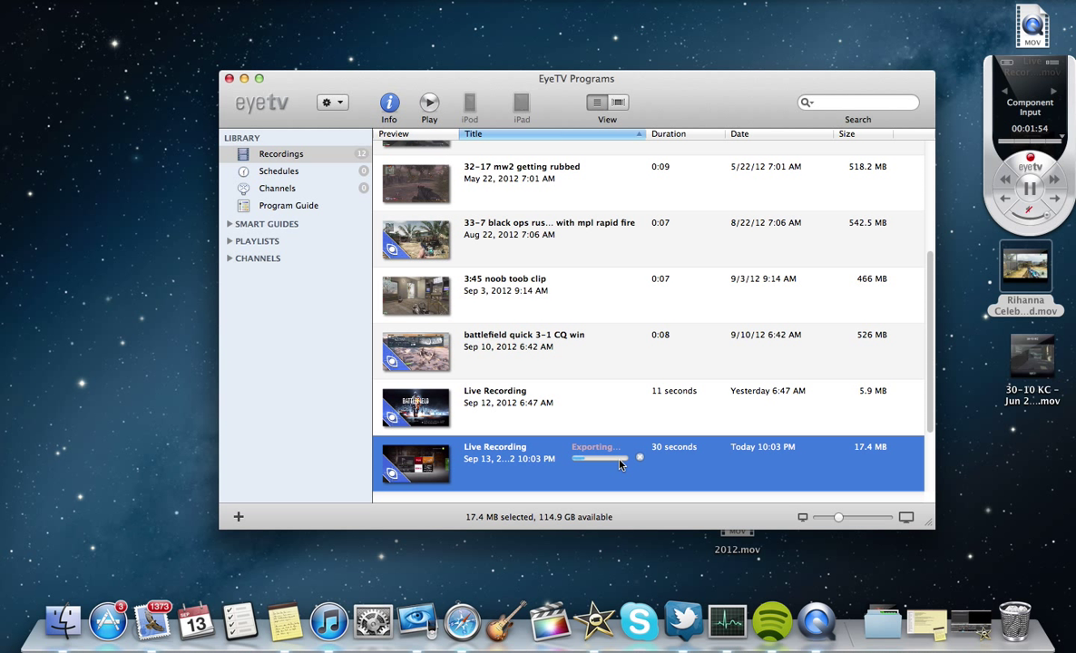
{"action": "mouse_move", "coordinate": [671, 461]}
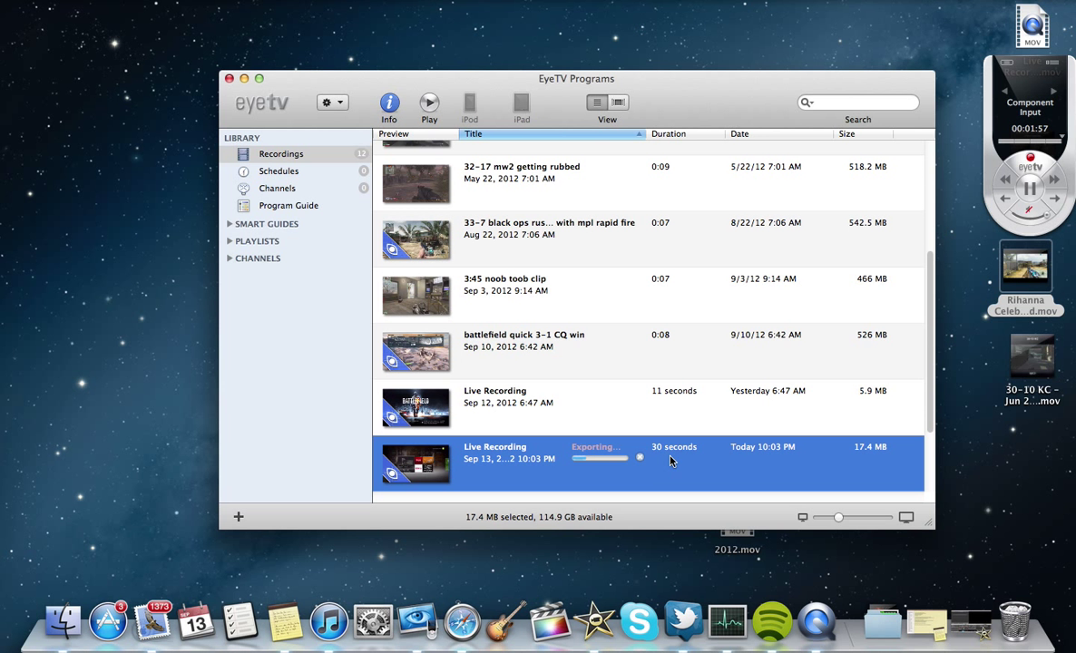
{"action": "mouse_move", "coordinate": [658, 465]}
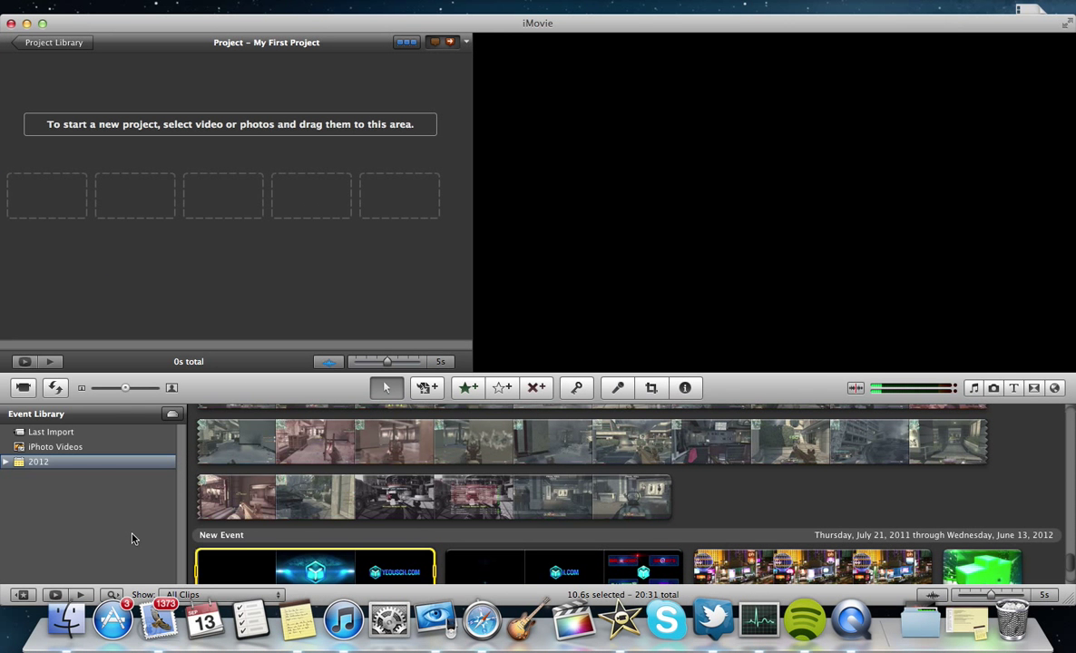
Import the Black Ops .mov from the Desktop into the existing event at Full Original Size
{"action": "left_click", "coordinate": [22, 388]}
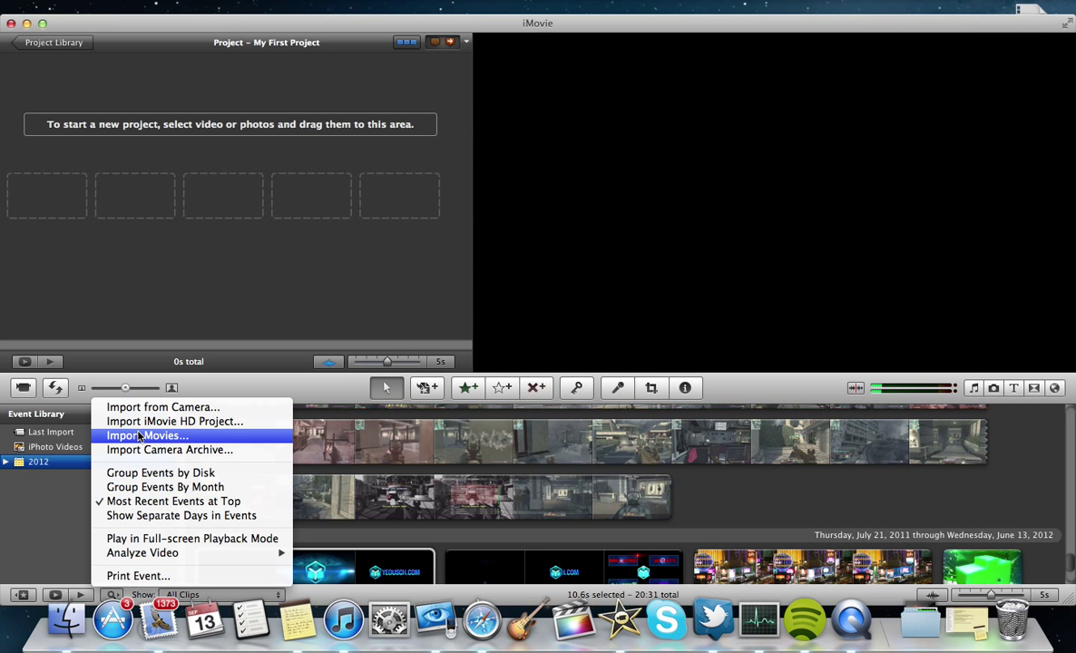
{"action": "left_click", "coordinate": [154, 436]}
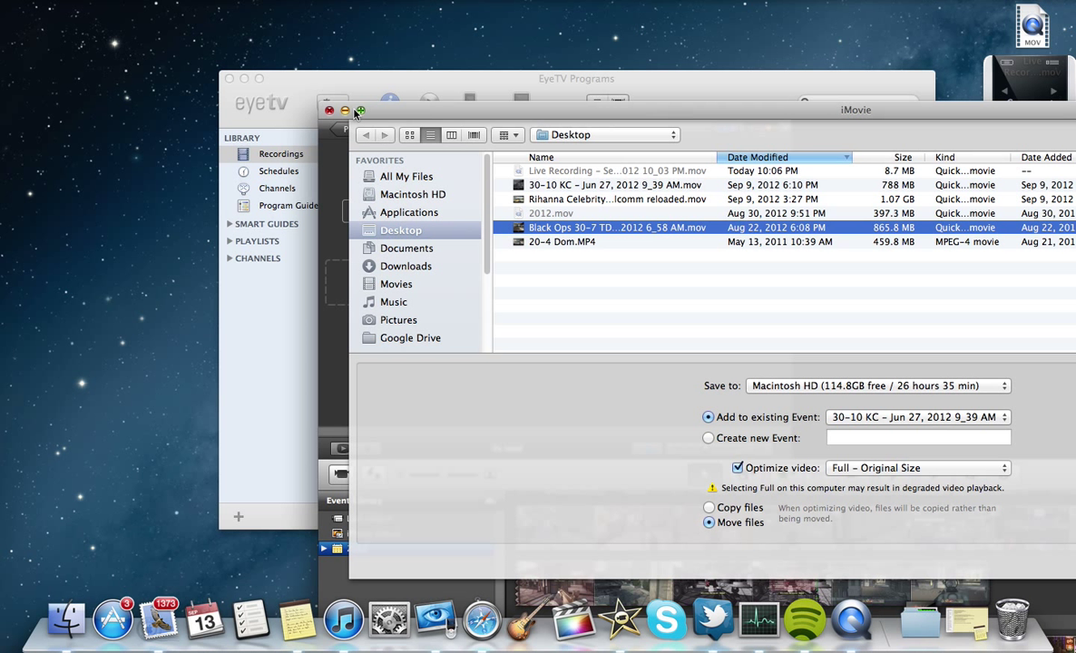
{"action": "mouse_move", "coordinate": [331, 111]}
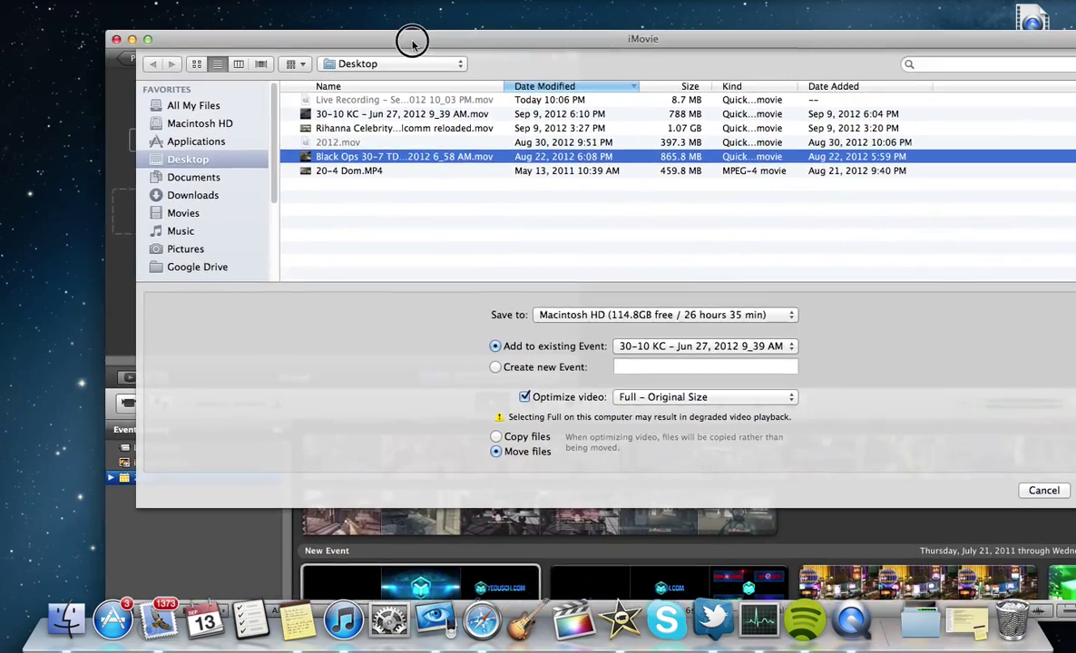
{"action": "left_click", "coordinate": [1044, 489]}
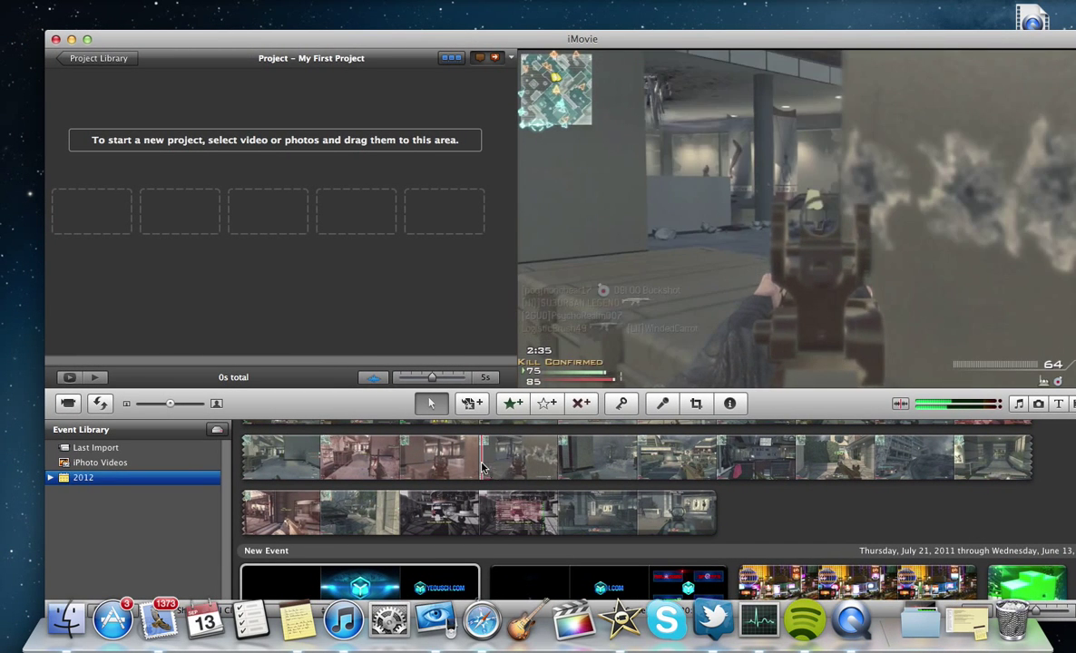
Drag the 10-second logo intro clip from the event into the empty project
{"action": "left_click", "coordinate": [512, 457]}
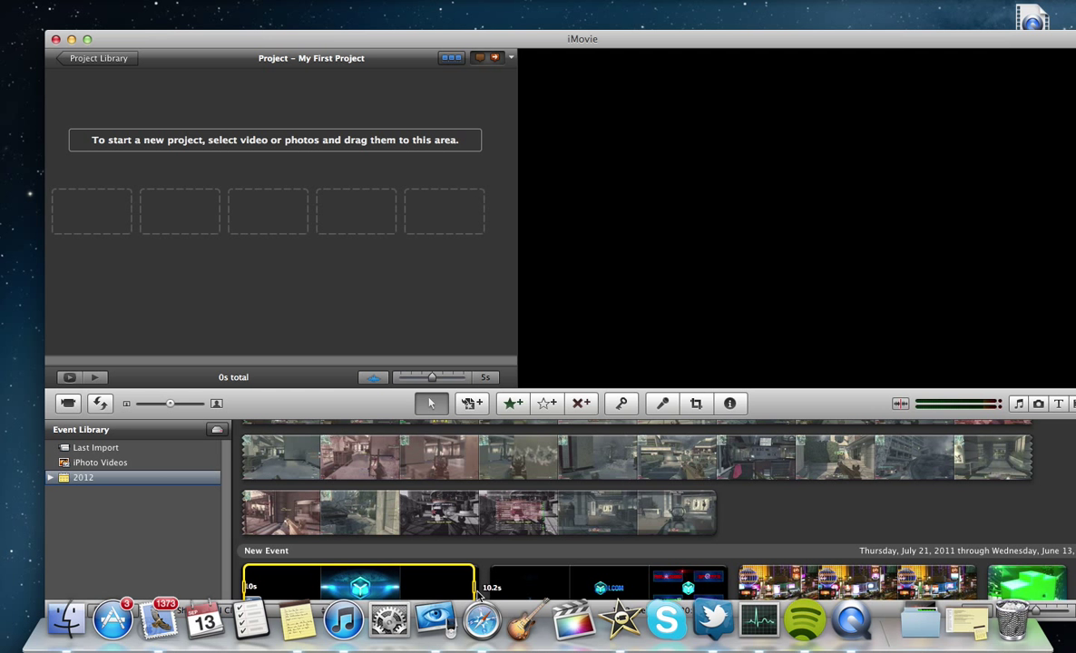
{"action": "left_click_drag", "start_coordinate": [359, 581], "coordinate": [145, 257]}
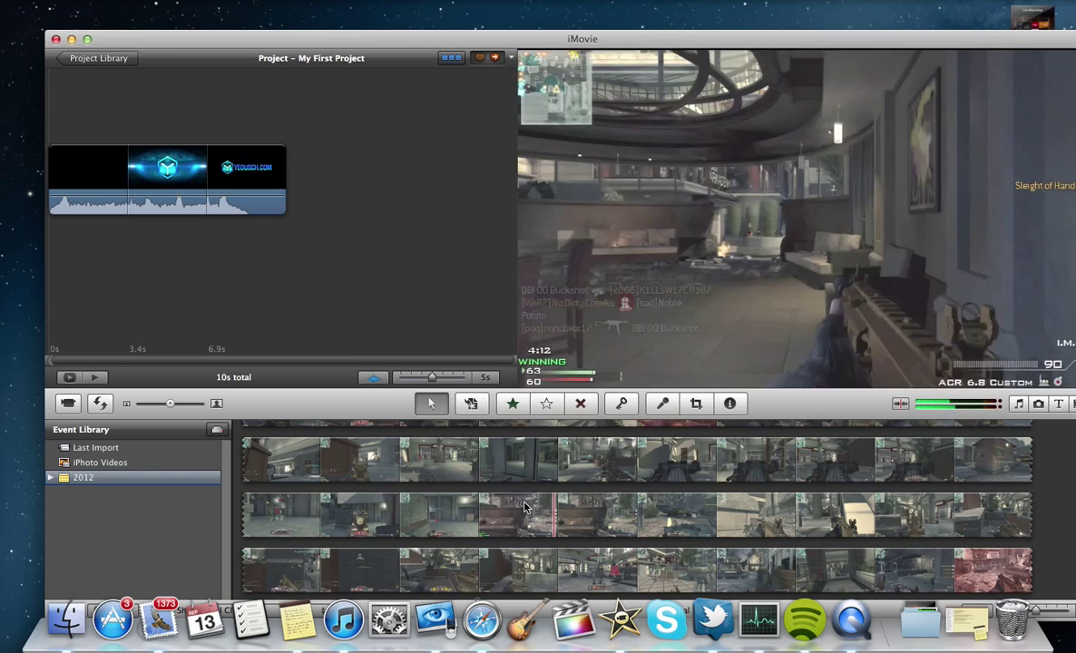
Add a 21-second gameplay clip after the intro, bringing the project to 46 seconds
{"action": "scroll", "scroll_direction": "down", "scroll_amount": 3}
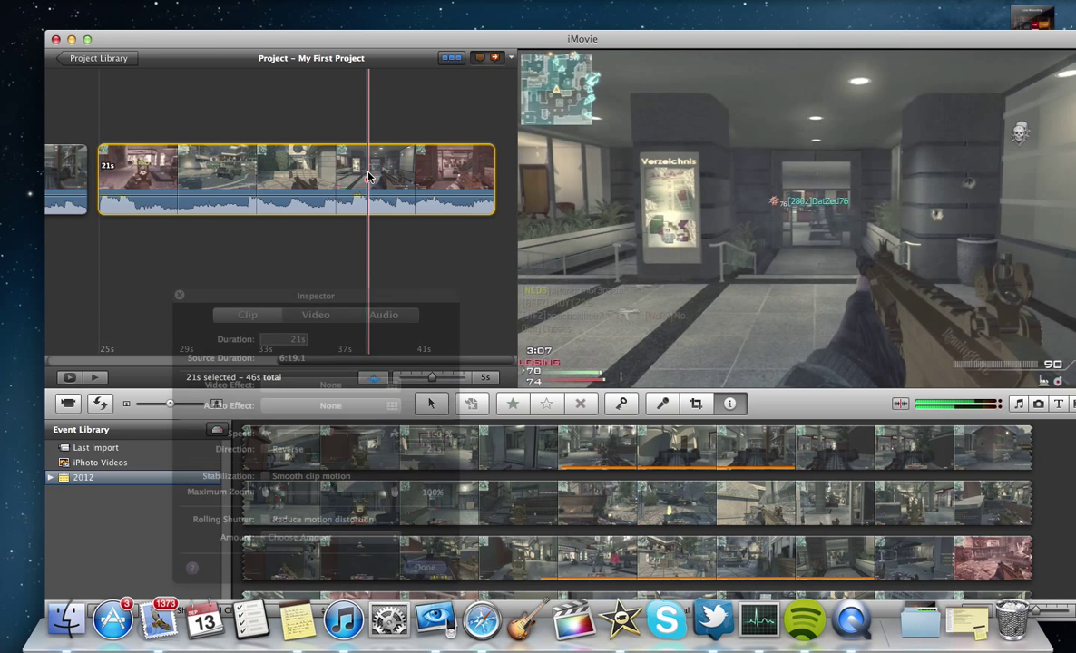
Raise the gameplay clip's contrast and saturation in the Inspector's Video adjustments
{"action": "left_click", "coordinate": [314, 316]}
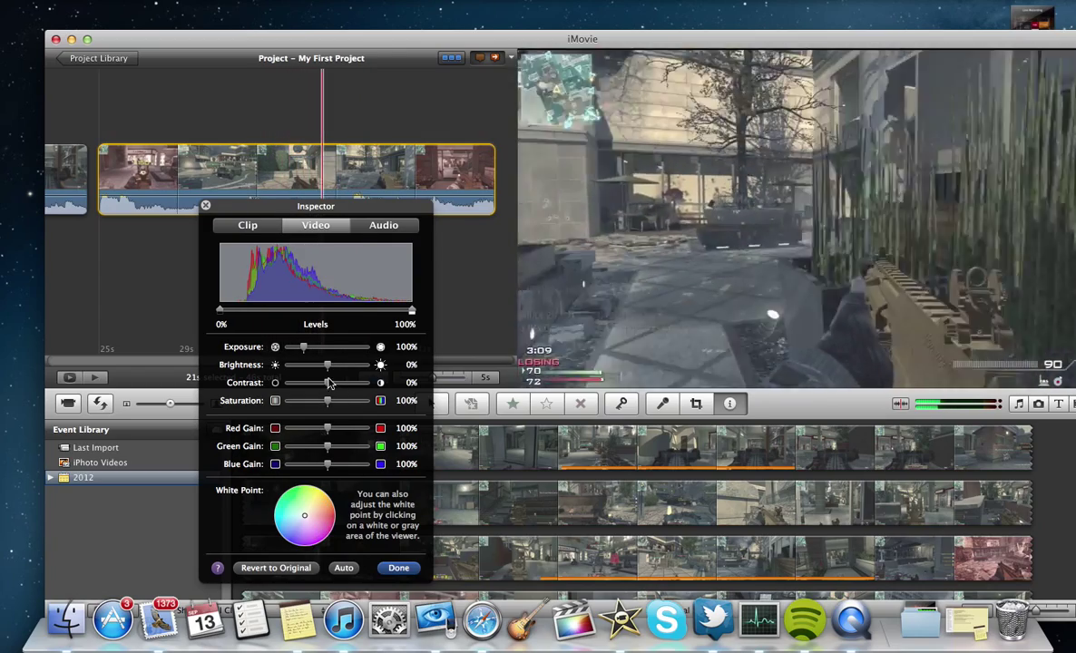
{"action": "left_click_drag", "start_coordinate": [328, 363], "coordinate": [332, 363]}
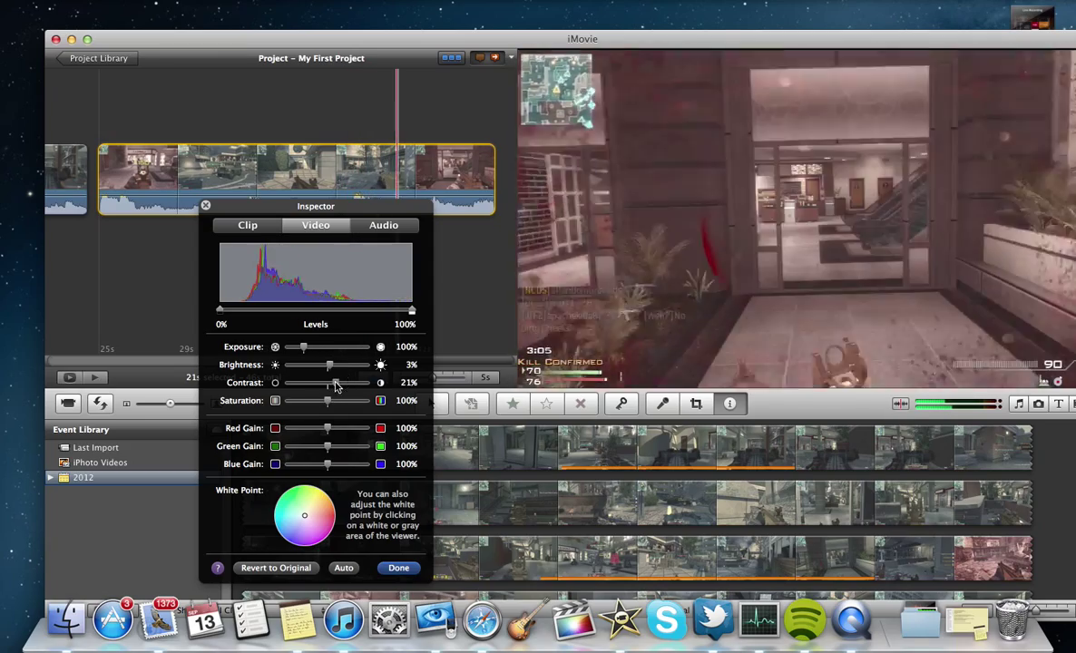
{"action": "left_click_drag", "start_coordinate": [327, 401], "coordinate": [348, 401]}
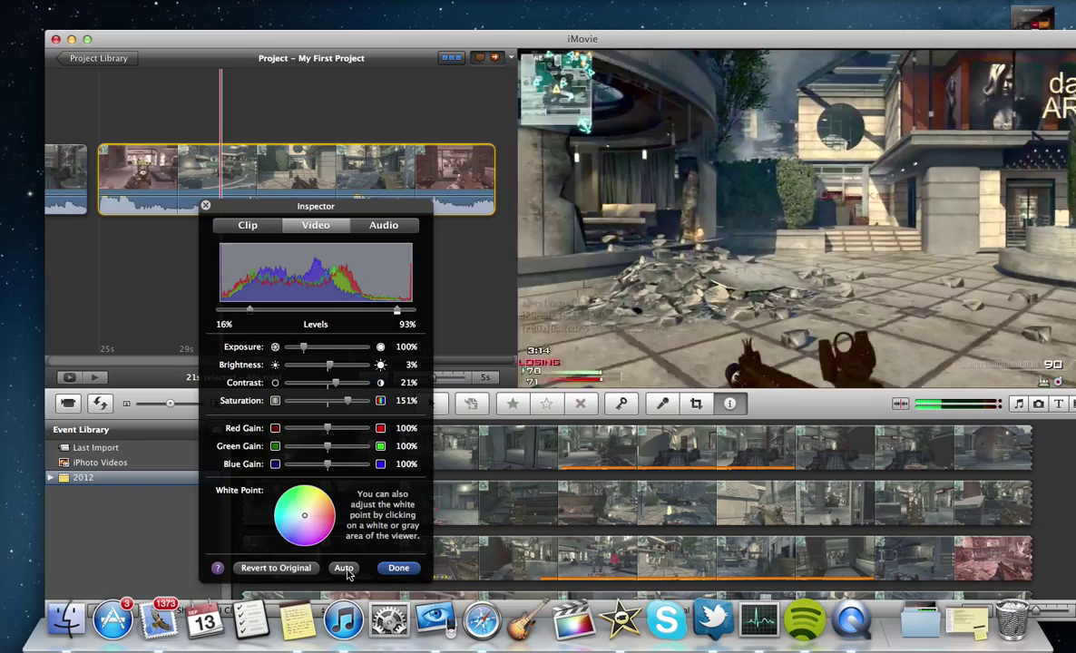
Revert the adjustments to original, apply Auto colour correction, and keep the result
{"action": "left_click", "coordinate": [276, 568]}
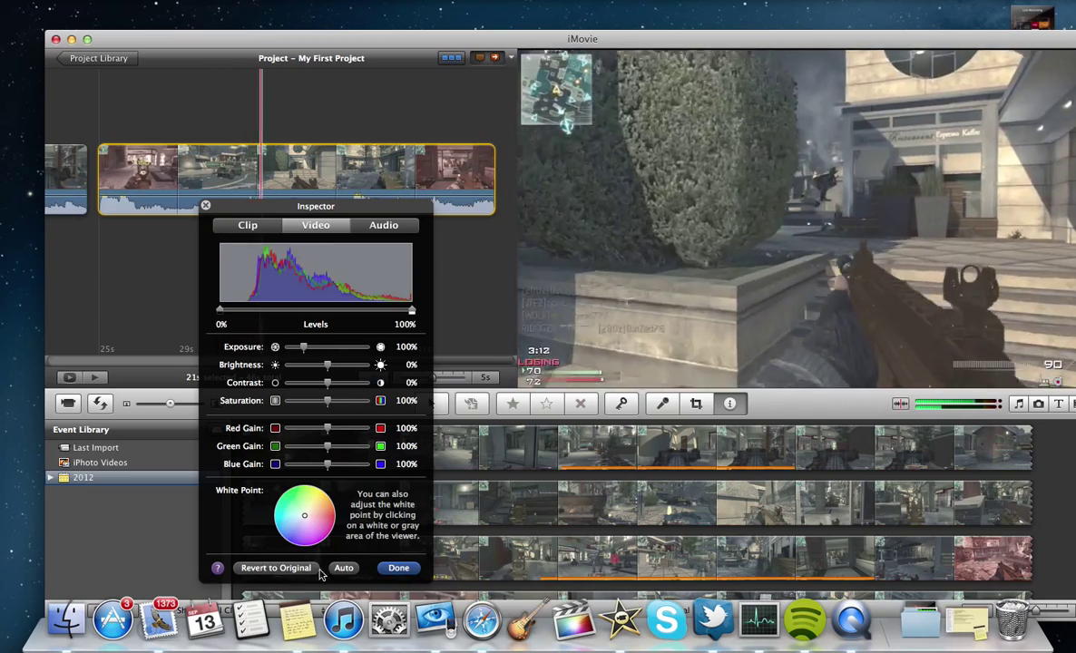
{"action": "left_click", "coordinate": [343, 568]}
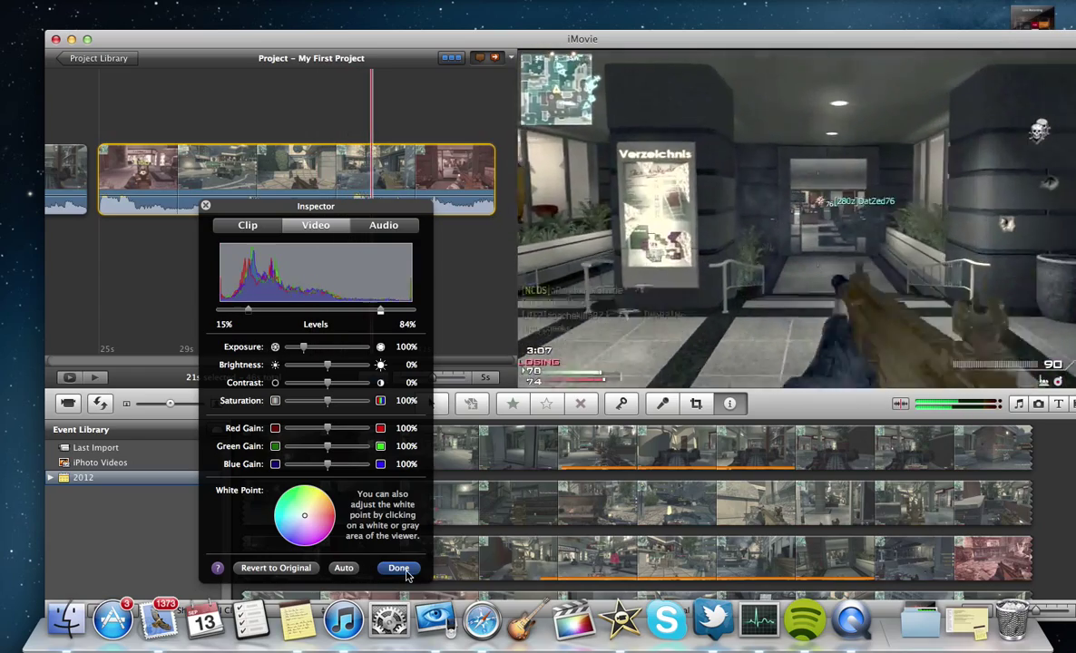
{"action": "left_click", "coordinate": [399, 568]}
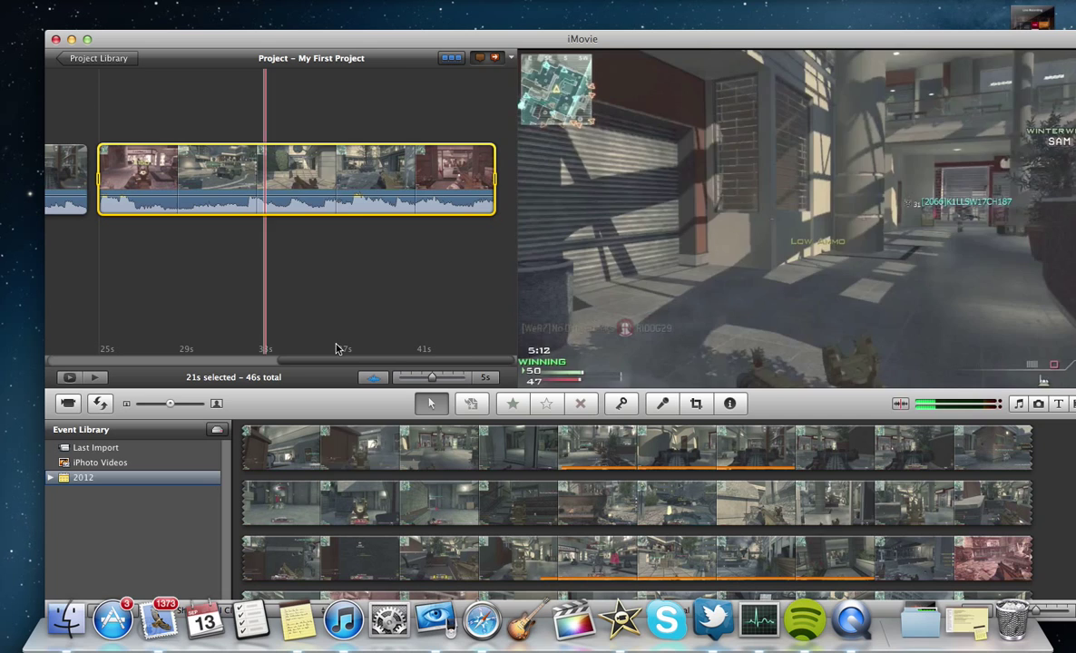
{"action": "left_click", "coordinate": [312, 178]}
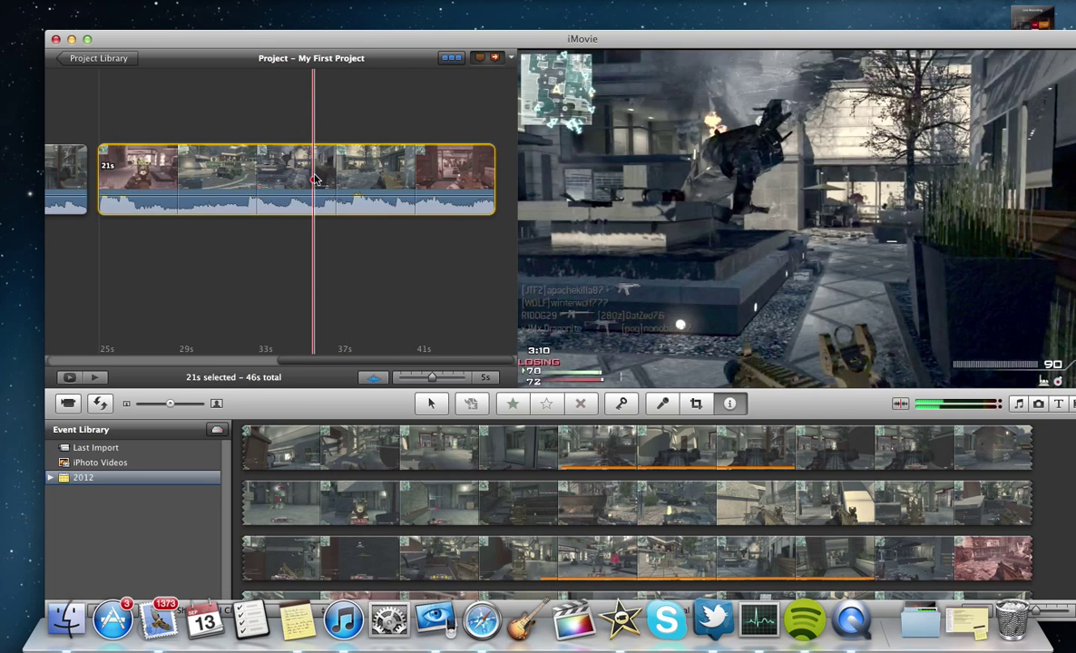
Lower the 21-second gameplay clip's audio volume to 13% in its clip settings
{"action": "left_click", "coordinate": [730, 402]}
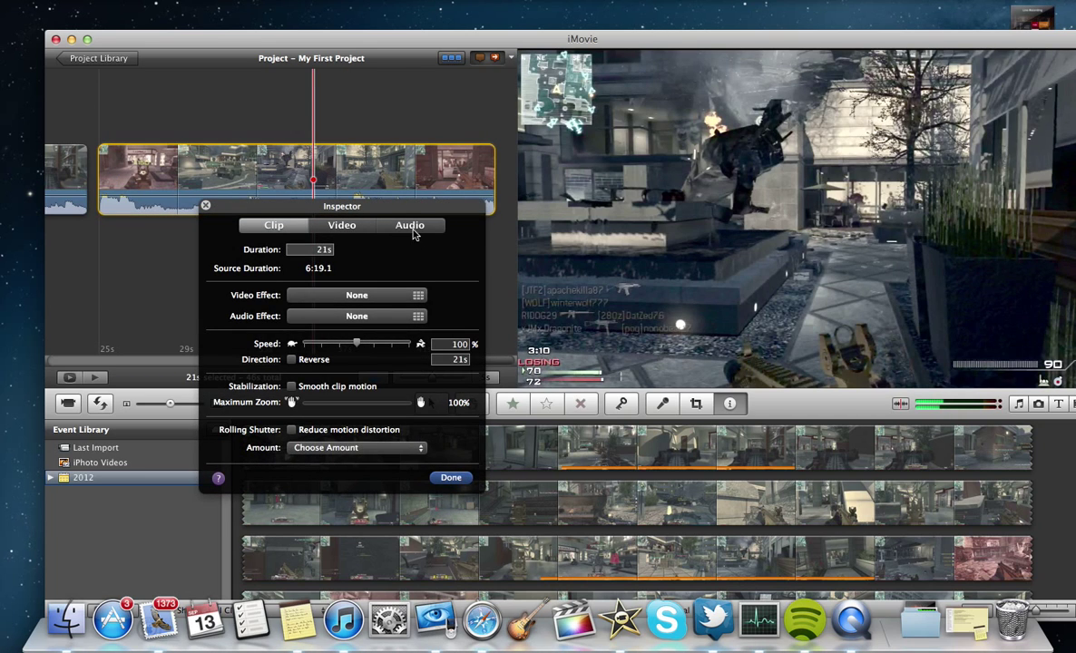
{"action": "left_click", "coordinate": [410, 225]}
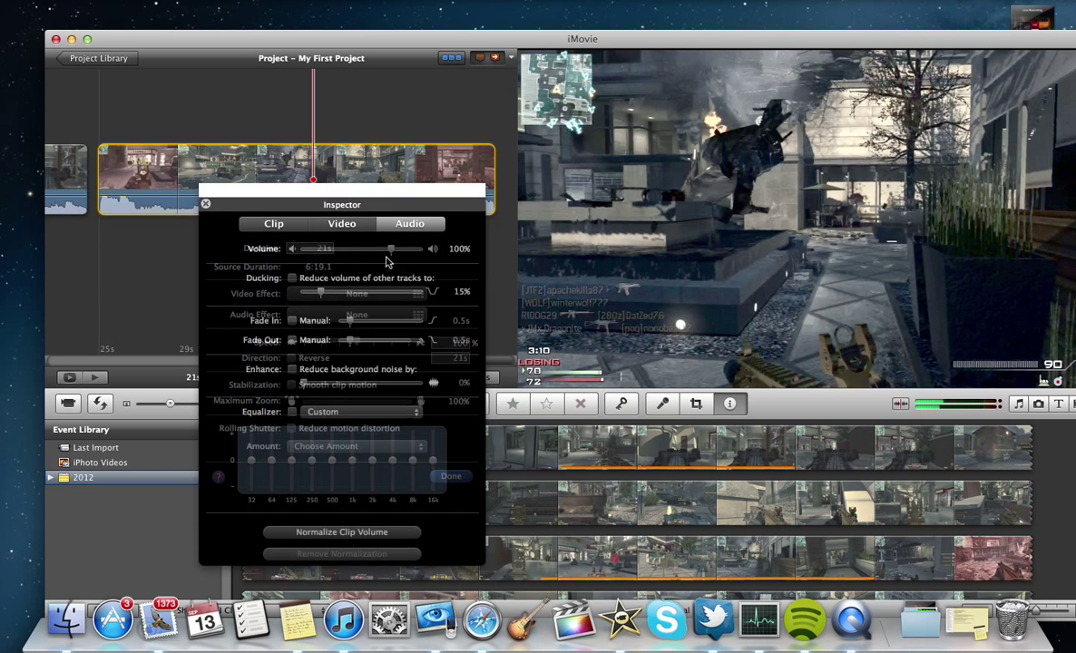
{"action": "left_click_drag", "start_coordinate": [390, 248], "coordinate": [341, 230]}
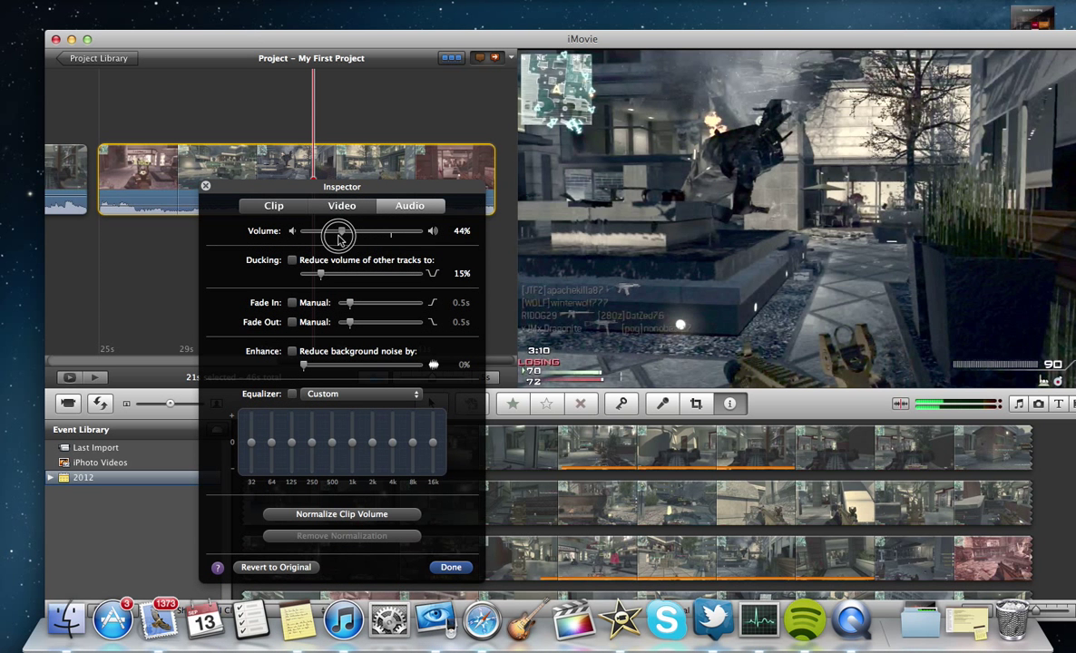
{"action": "left_click_drag", "start_coordinate": [337, 235], "coordinate": [319, 236]}
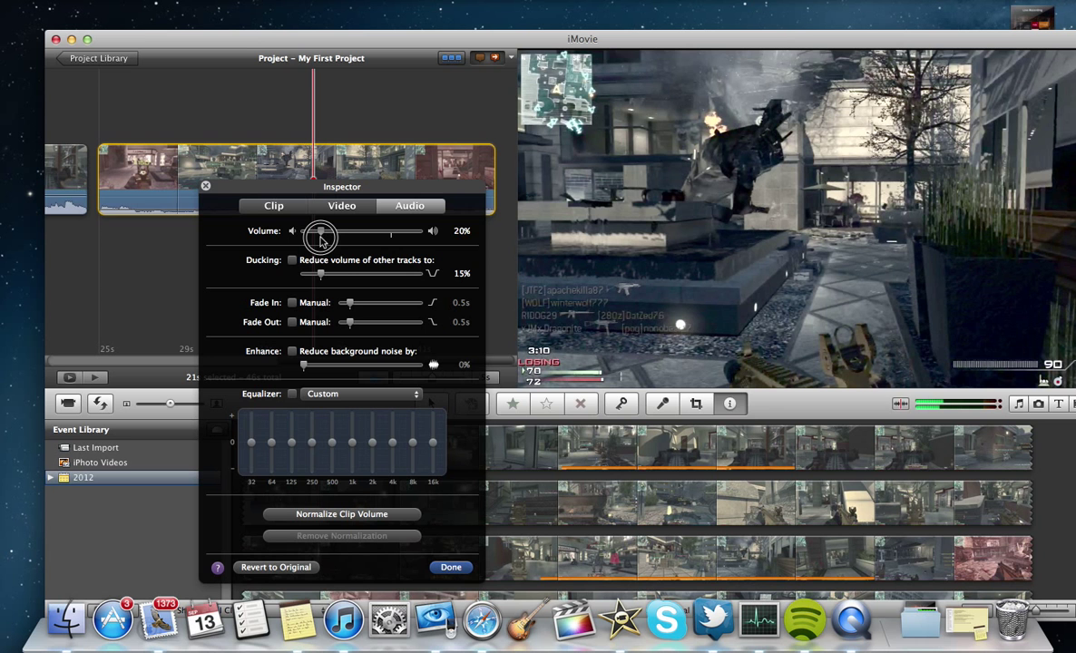
{"action": "left_click_drag", "start_coordinate": [319, 236], "coordinate": [309, 232]}
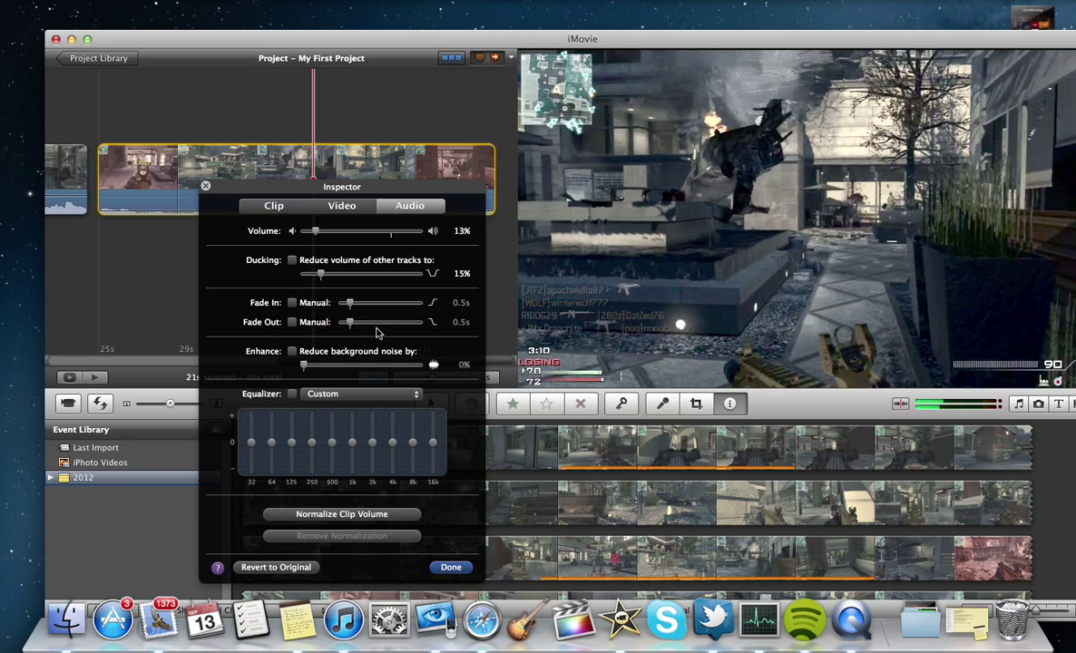
{"action": "left_click", "coordinate": [450, 566]}
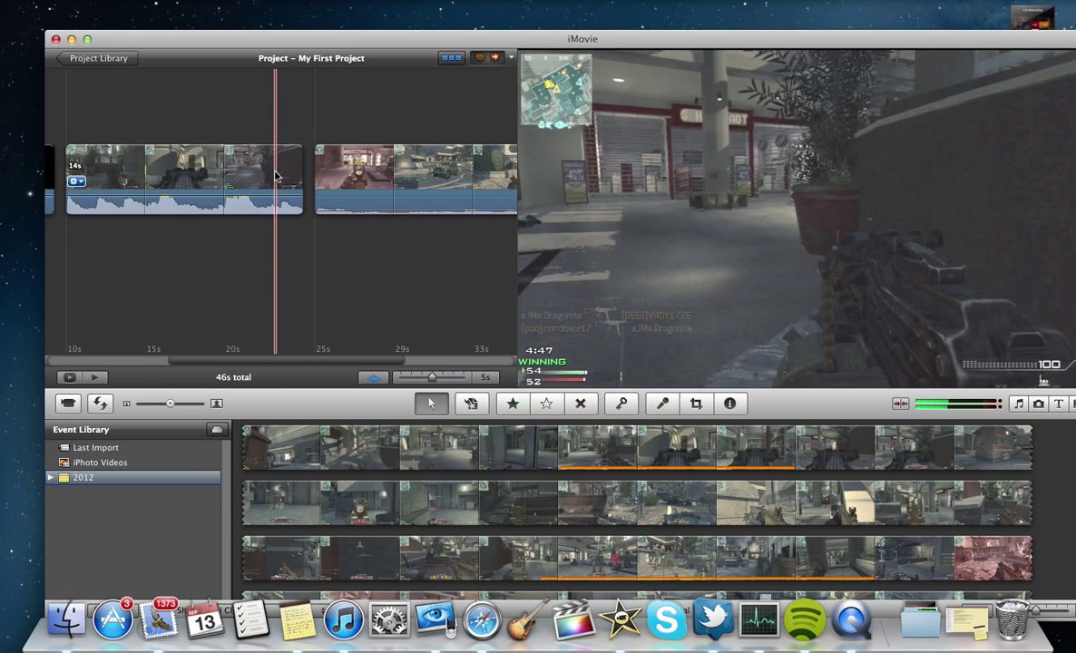
Lower the 14.7-second gameplay clip's audio volume to 13% in its clip settings
{"action": "left_click", "coordinate": [730, 403]}
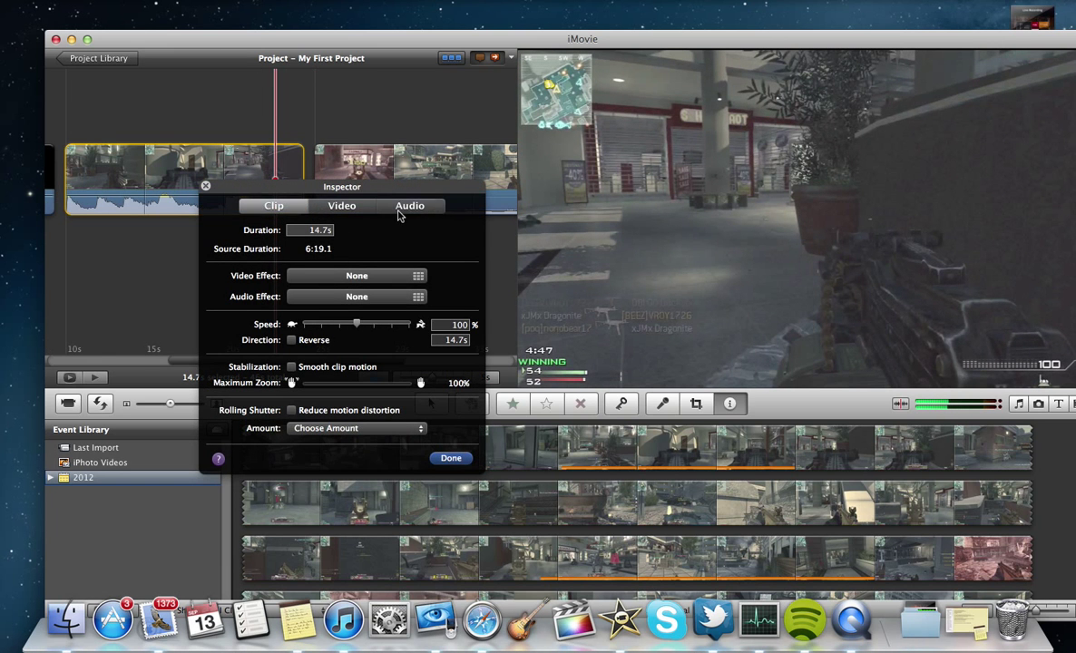
{"action": "left_click", "coordinate": [410, 206]}
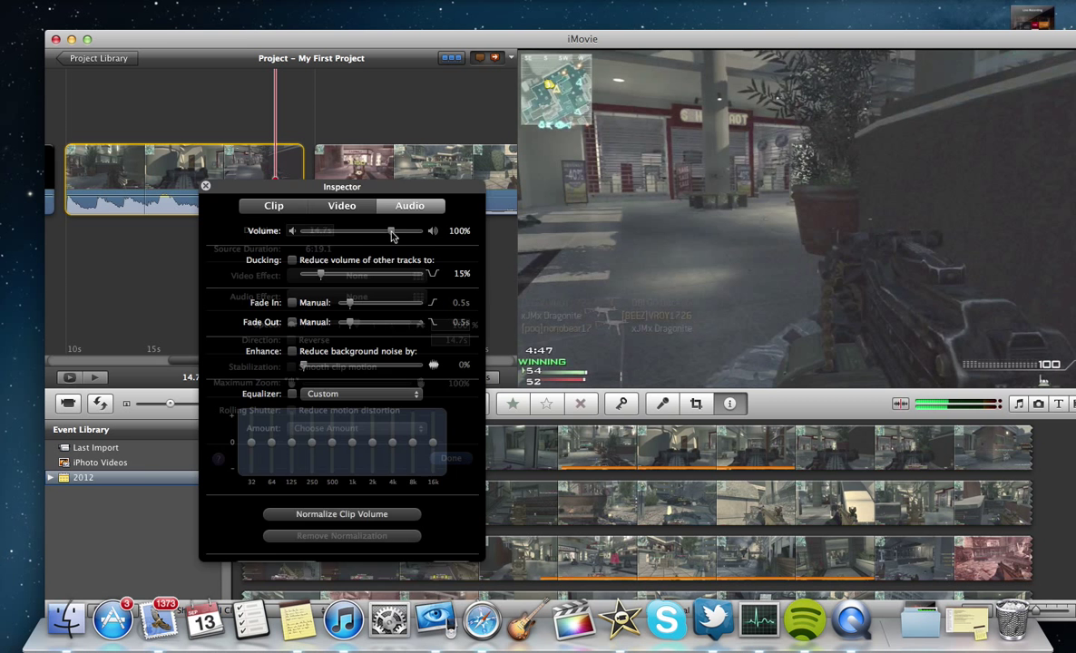
{"action": "left_click_drag", "start_coordinate": [390, 233], "coordinate": [334, 232]}
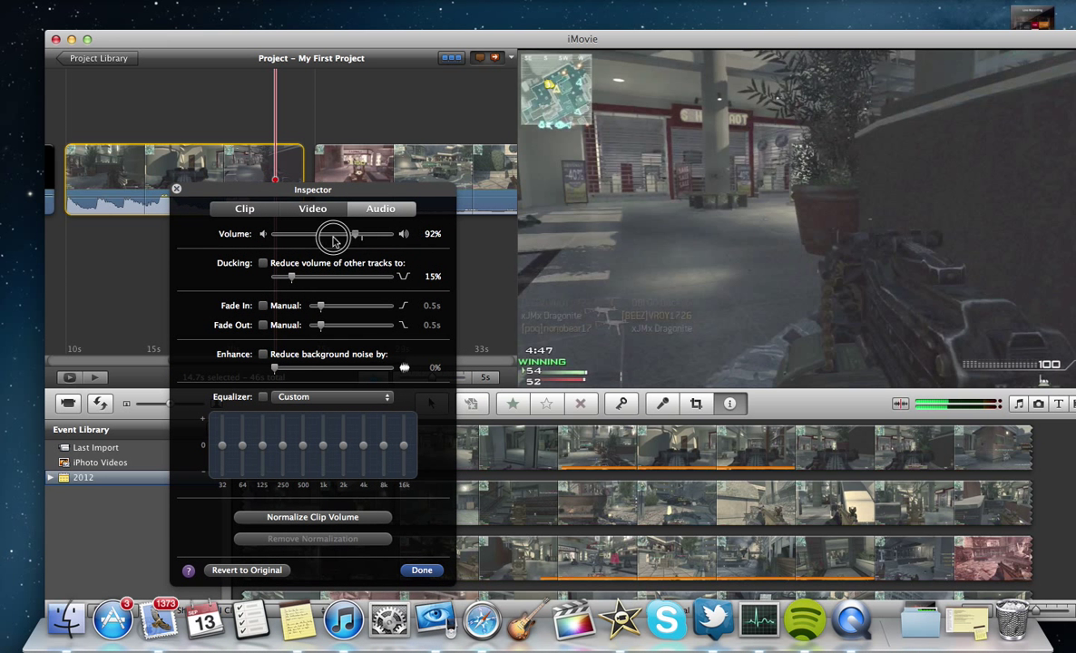
{"action": "left_click_drag", "start_coordinate": [334, 234], "coordinate": [290, 234]}
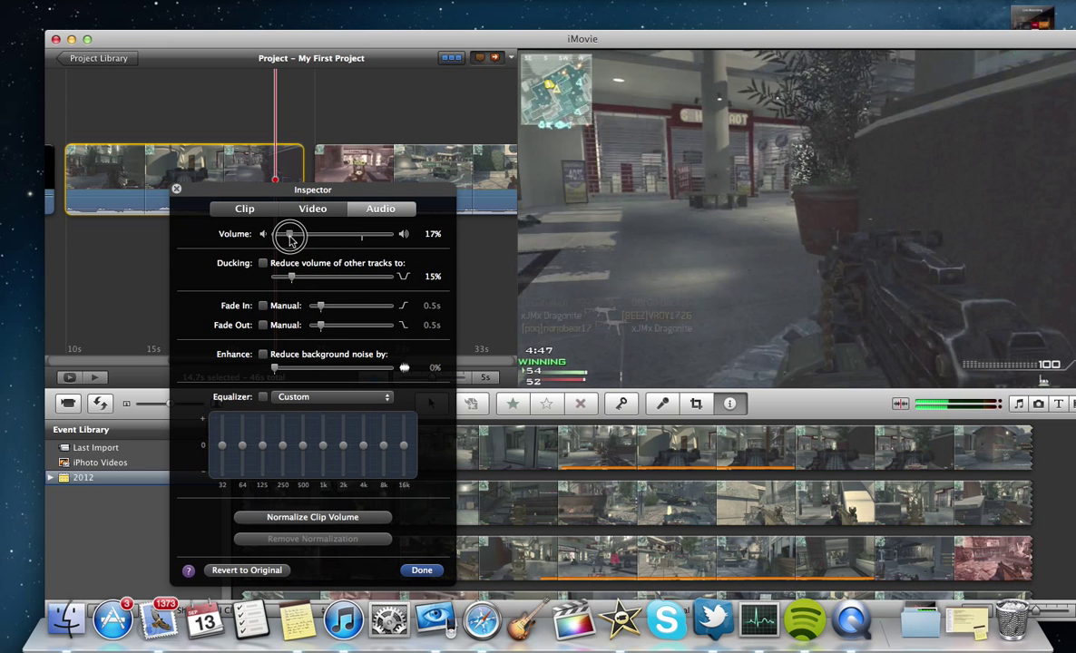
{"action": "left_click_drag", "start_coordinate": [290, 234], "coordinate": [283, 234]}
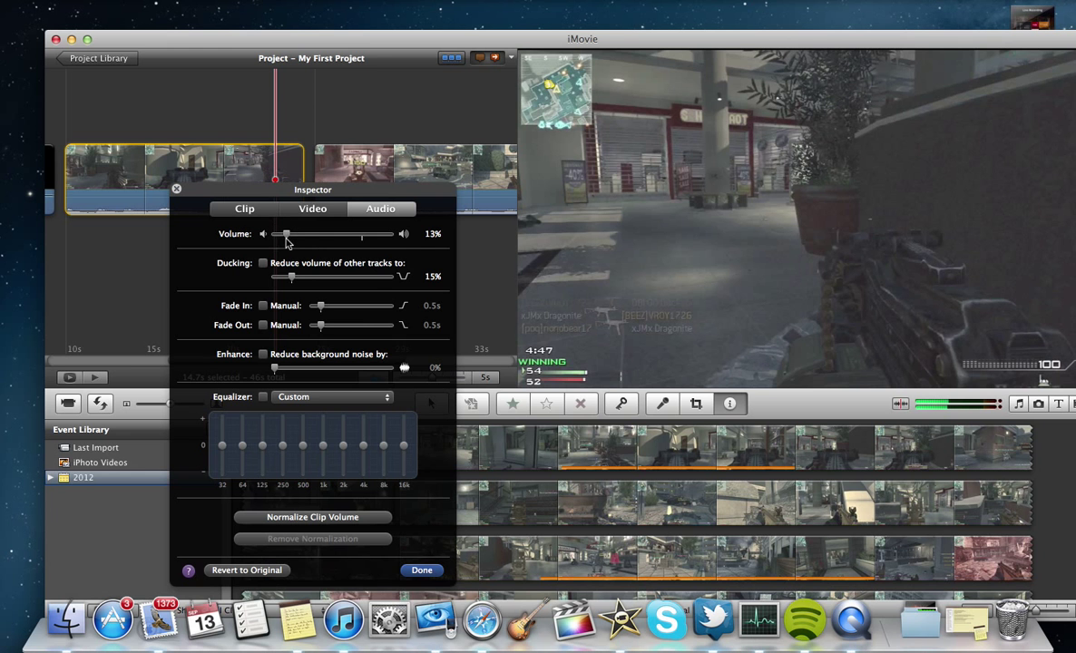
{"action": "left_click", "coordinate": [421, 570]}
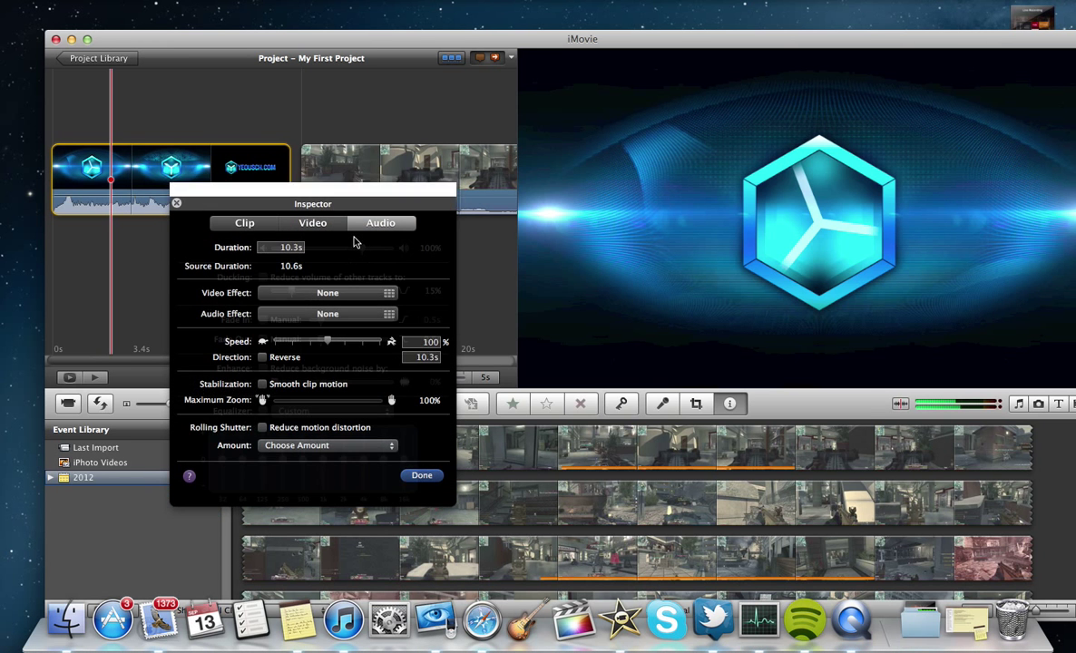
Lower the intro clip's audio volume from 100% to 13% and confirm
{"action": "left_click", "coordinate": [379, 221]}
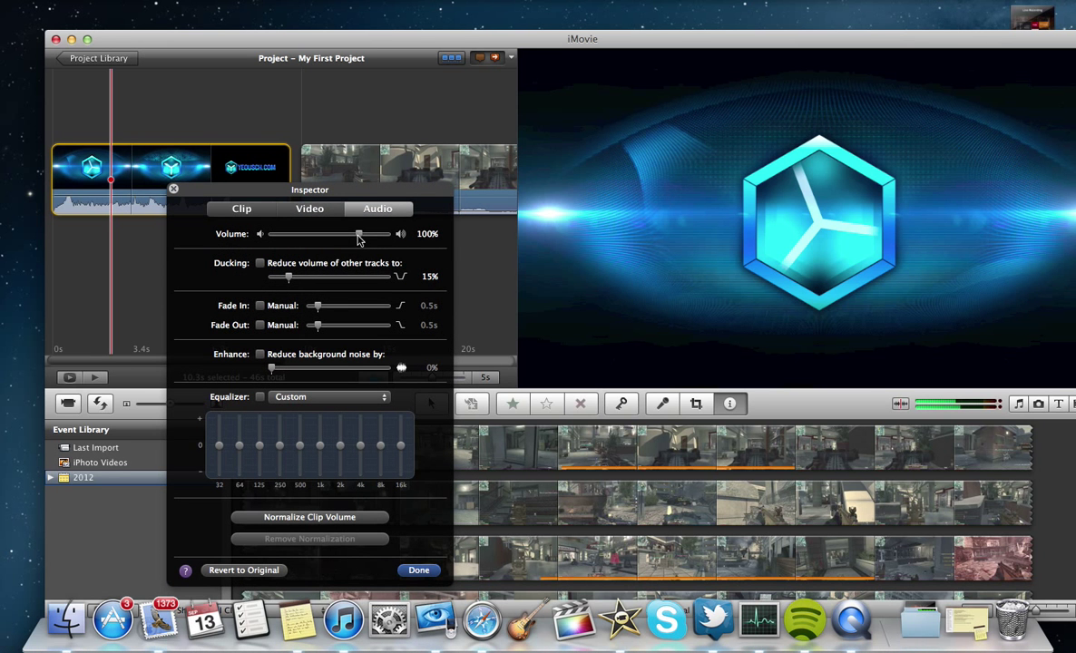
{"action": "left_click_drag", "start_coordinate": [356, 234], "coordinate": [301, 235]}
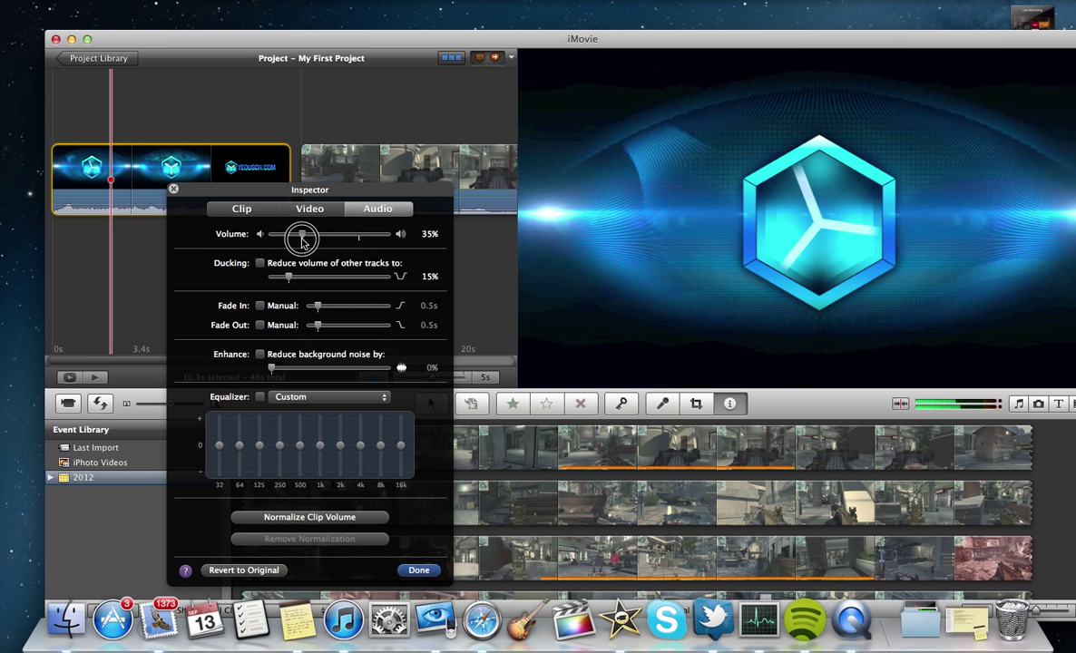
{"action": "left_click_drag", "start_coordinate": [301, 233], "coordinate": [287, 232]}
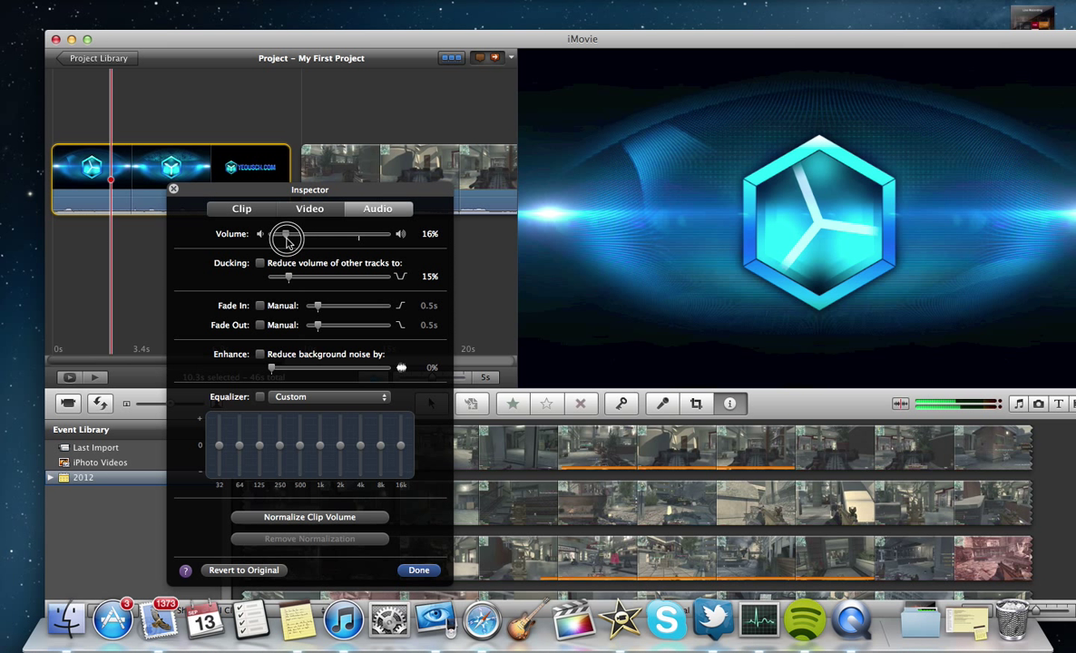
{"action": "left_click_drag", "start_coordinate": [287, 234], "coordinate": [279, 234]}
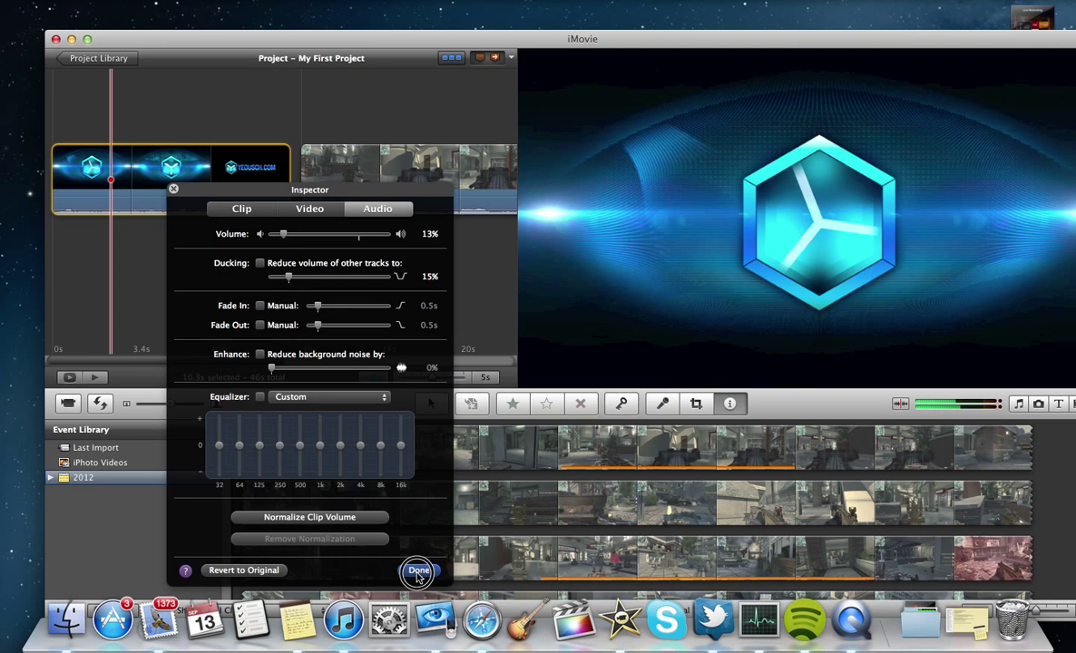
{"action": "left_click", "coordinate": [420, 570]}
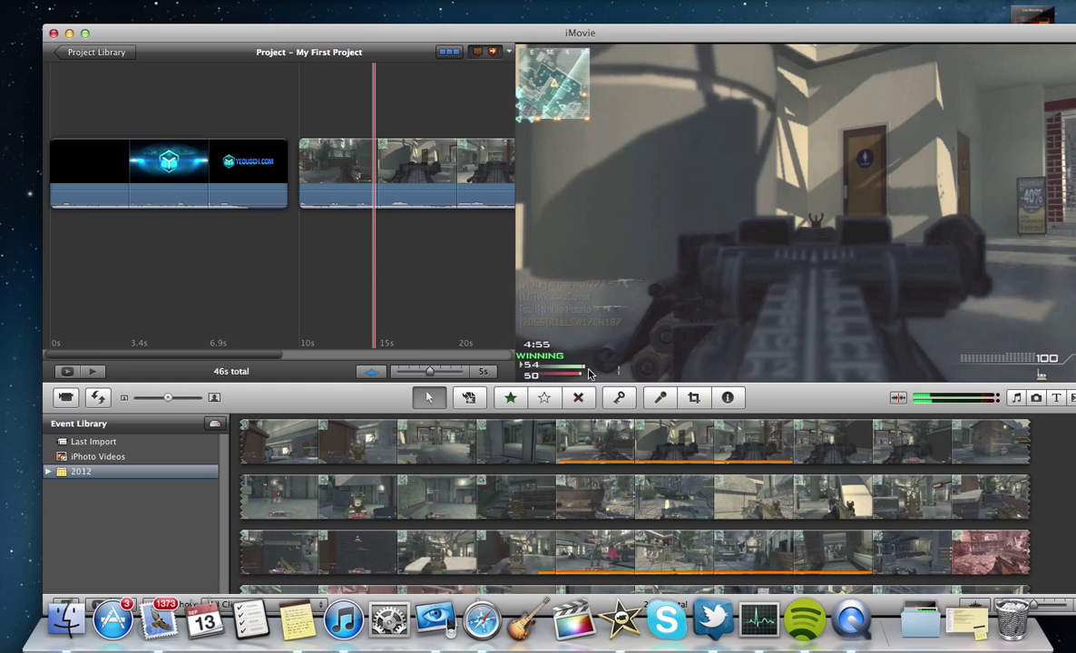
Record a 14-second voiceover from the C-Media USB Audio Device at the project start
{"action": "left_click", "coordinate": [661, 397]}
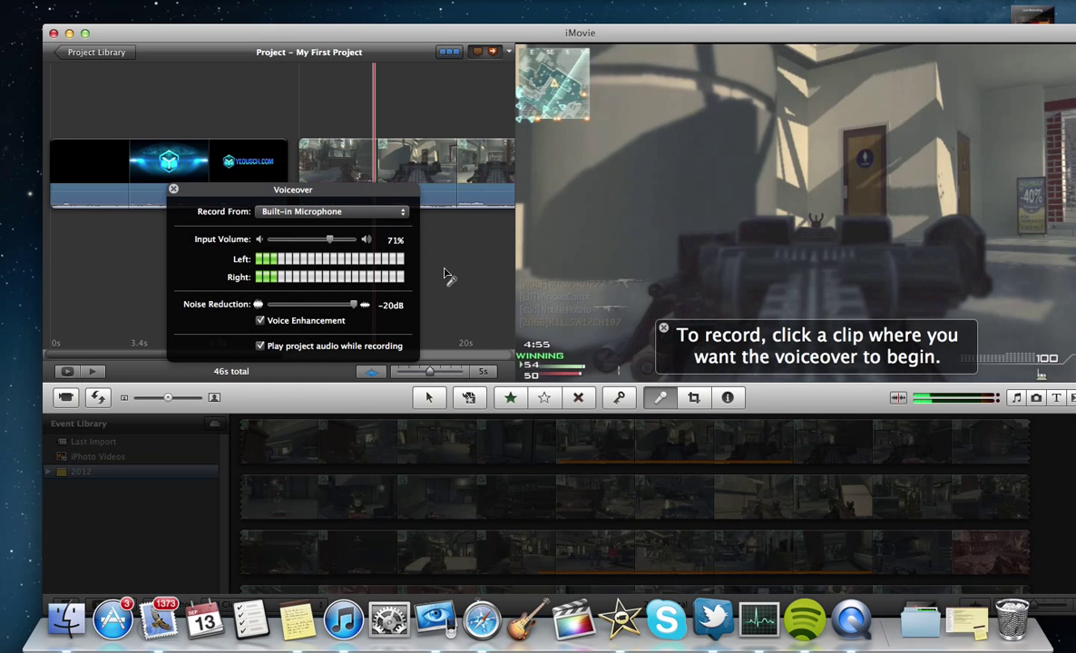
{"action": "left_click", "coordinate": [326, 211]}
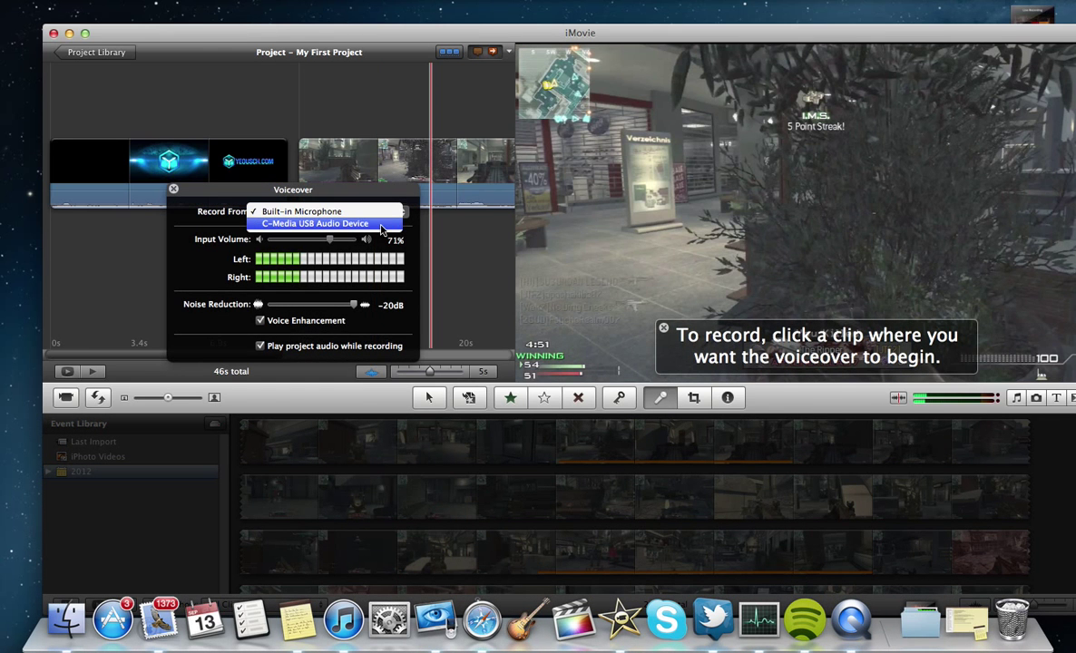
{"action": "left_click", "coordinate": [323, 225]}
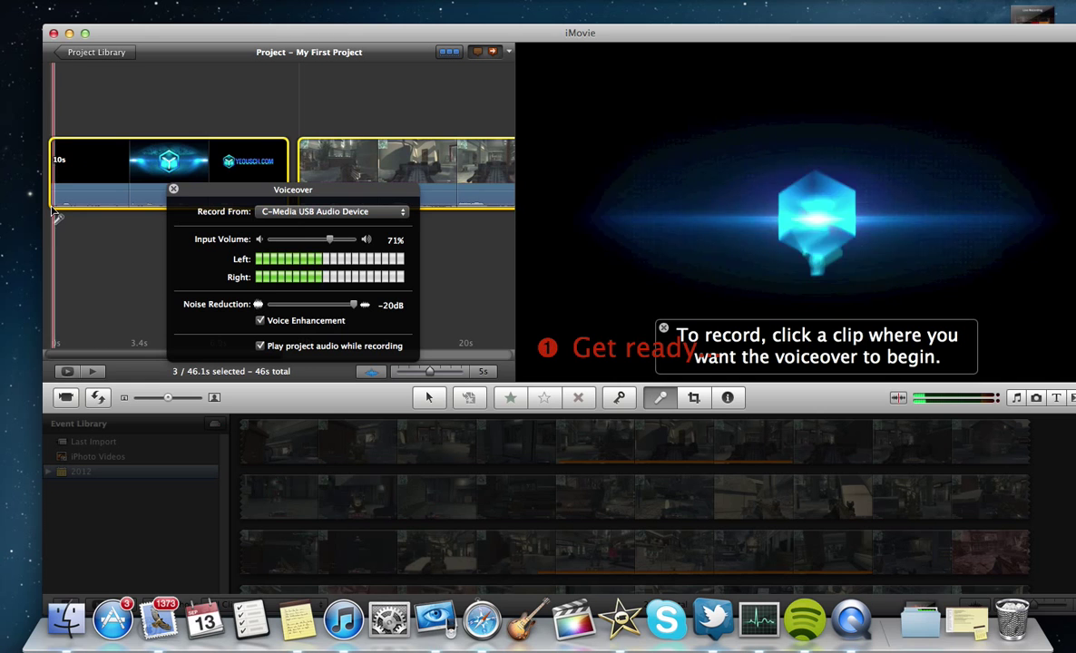
{"action": "left_click", "coordinate": [64, 164]}
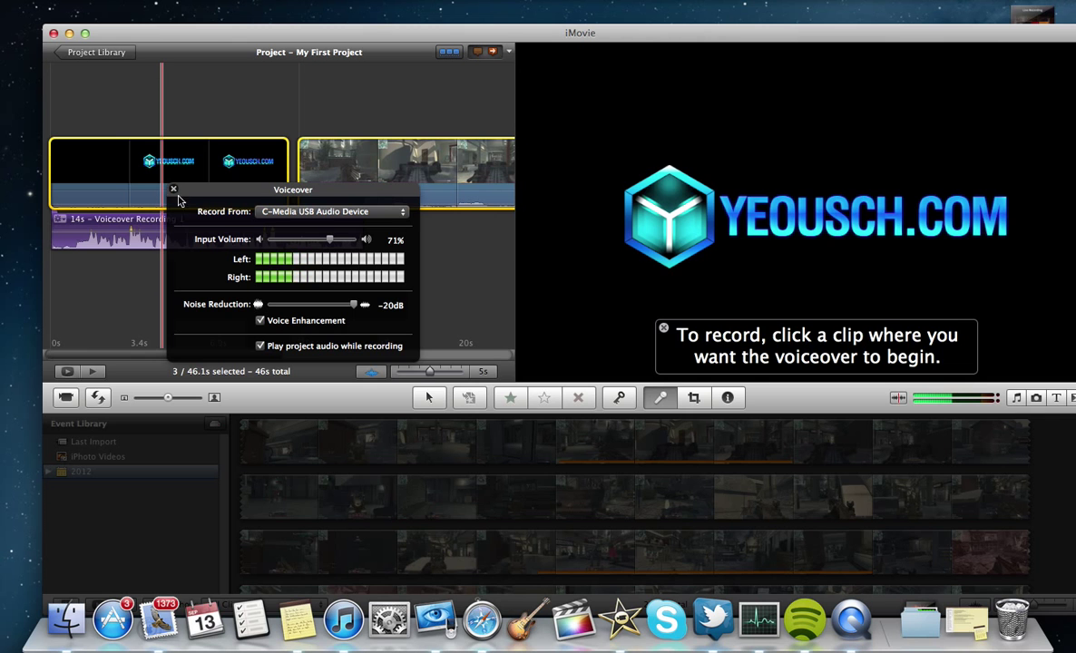
{"action": "left_click", "coordinate": [173, 191]}
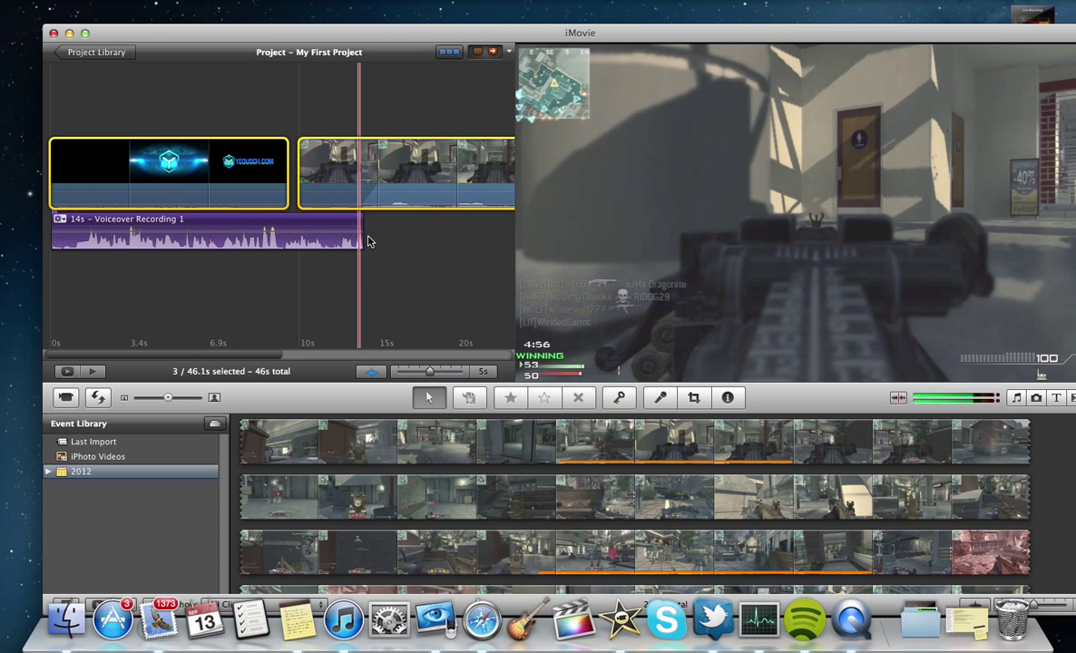
Export the project via Share > Export Movie as an HD 720p movie
{"action": "left_click", "coordinate": [308, 73]}
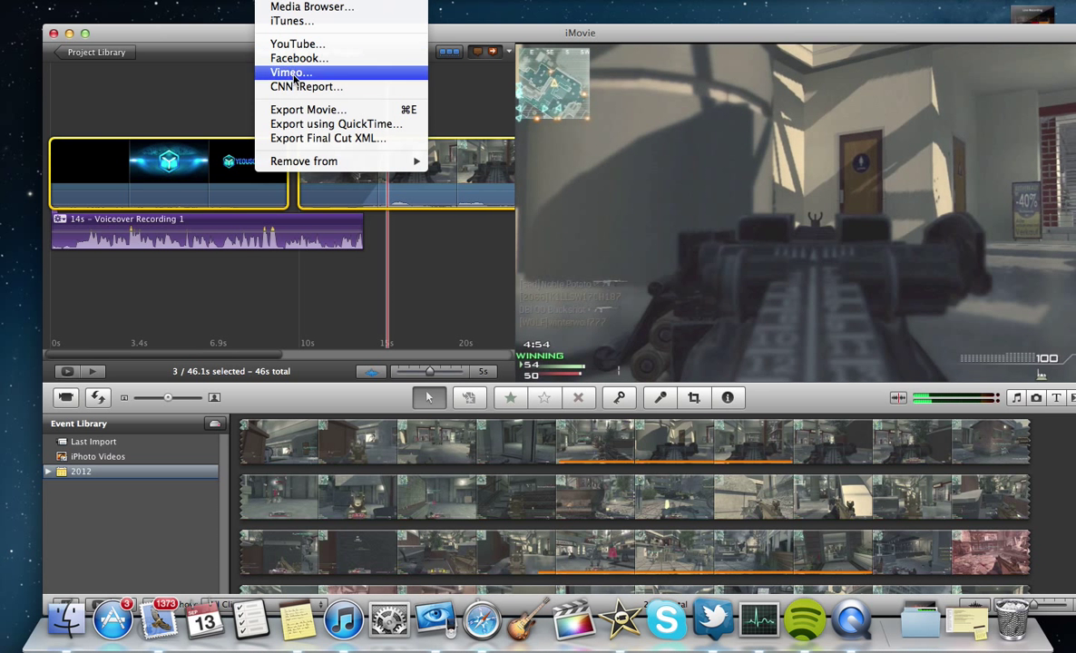
{"action": "left_click", "coordinate": [308, 109]}
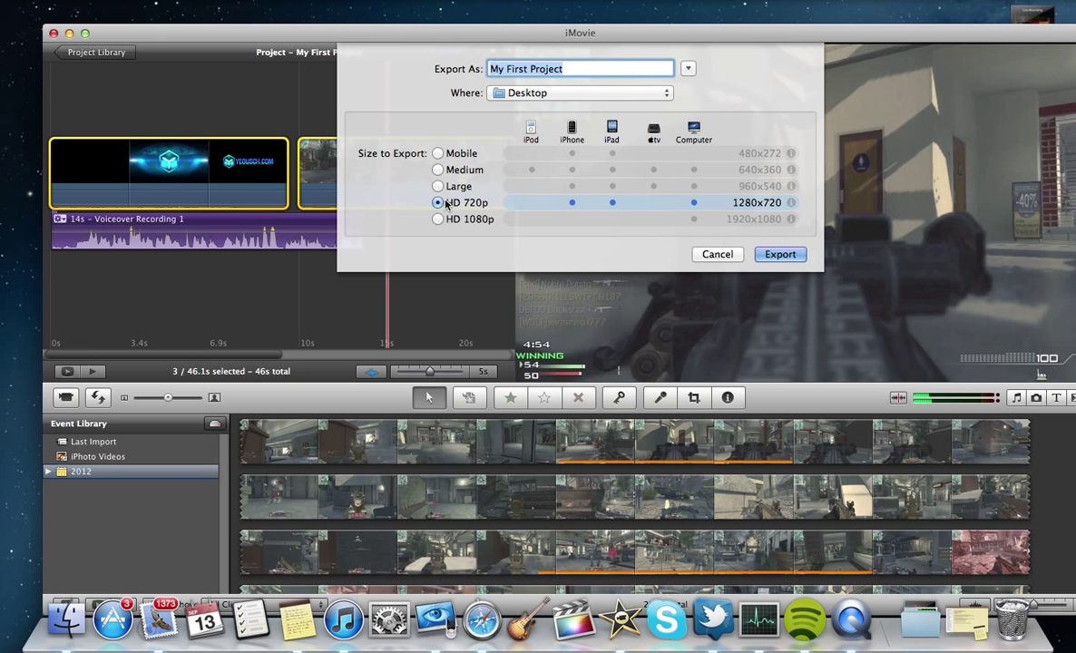
{"action": "mouse_move", "coordinate": [613, 211]}
{"action": "type", "text": " 3"}
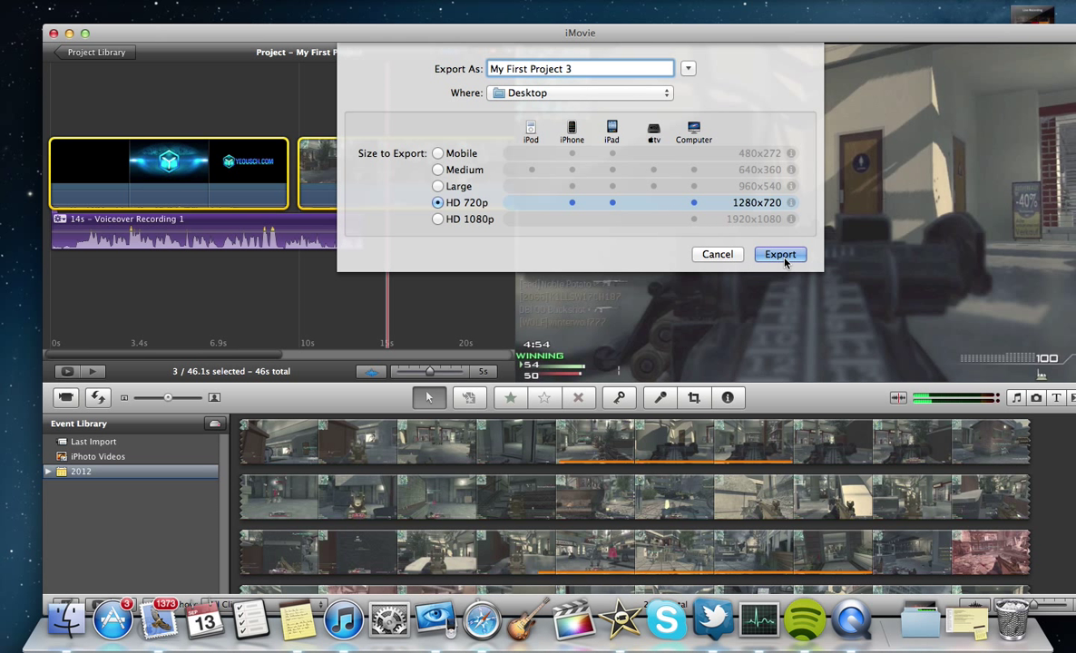
{"action": "left_click", "coordinate": [778, 254]}
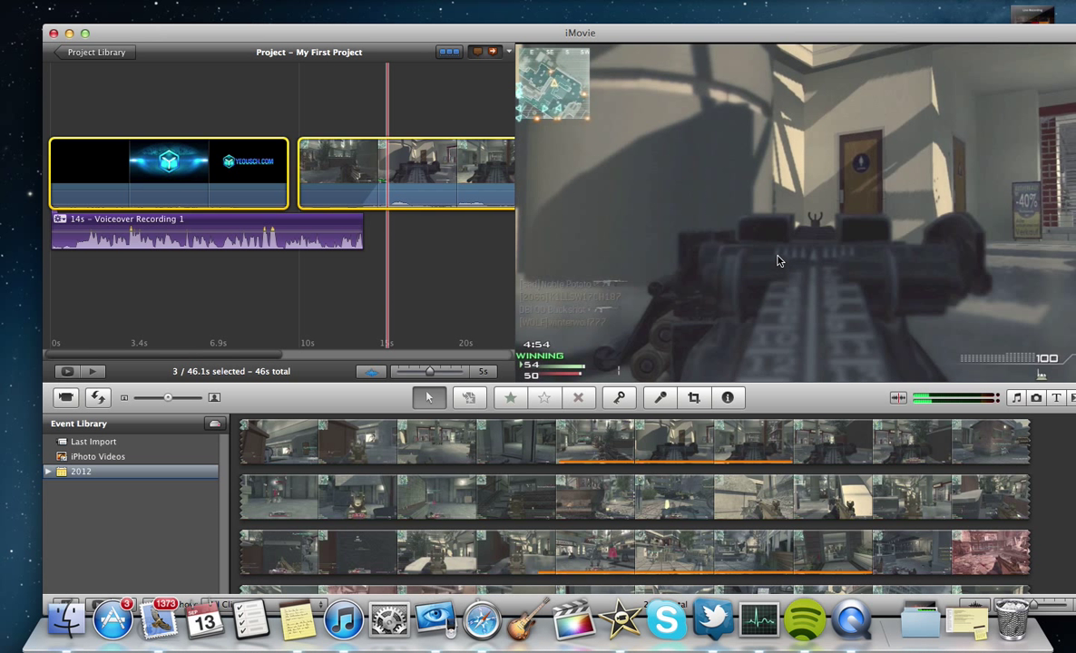
{"action": "mouse_move", "coordinate": [385, 221]}
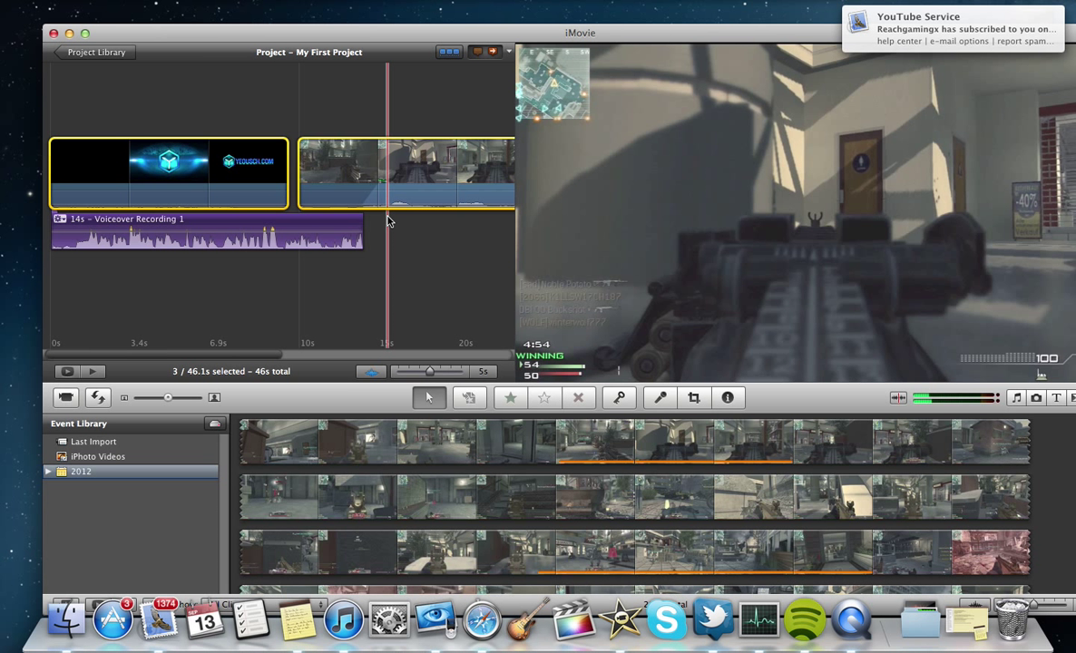
{"action": "mouse_move", "coordinate": [409, 229]}
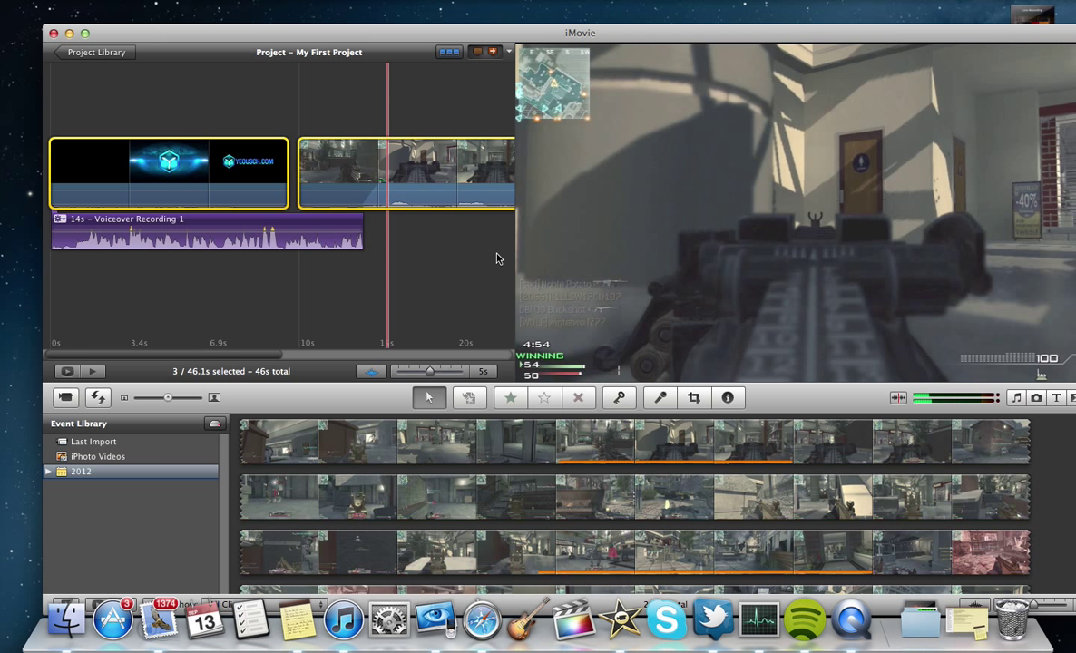
{"action": "mouse_move", "coordinate": [454, 272]}
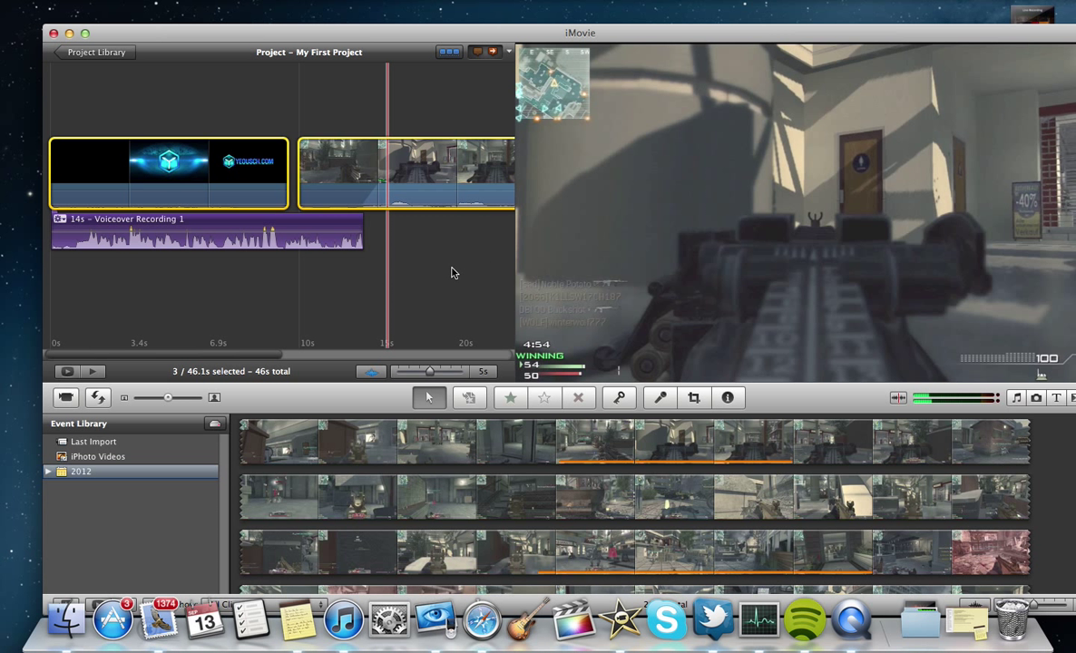
{"action": "mouse_move", "coordinate": [410, 263]}
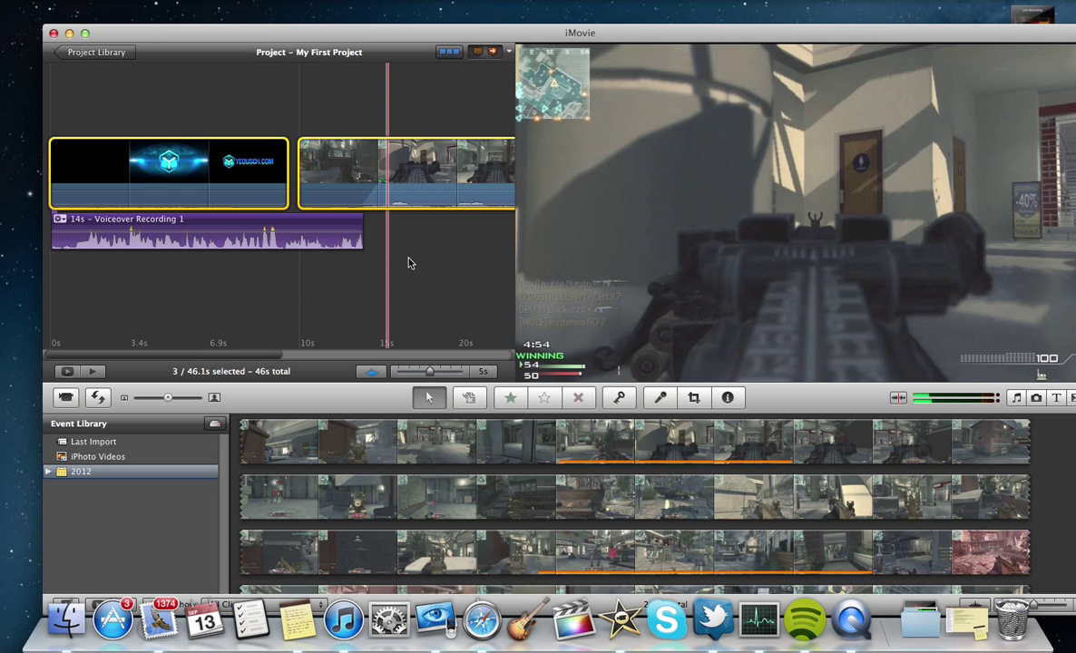
{"action": "mouse_move", "coordinate": [406, 272]}
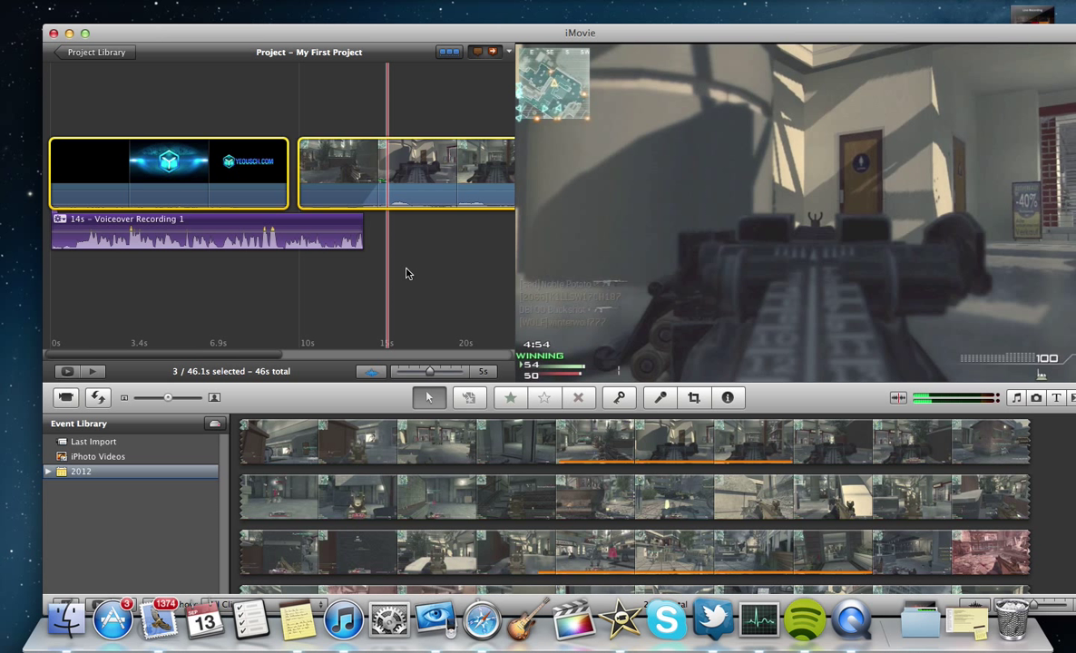
{"action": "mouse_move", "coordinate": [367, 258]}
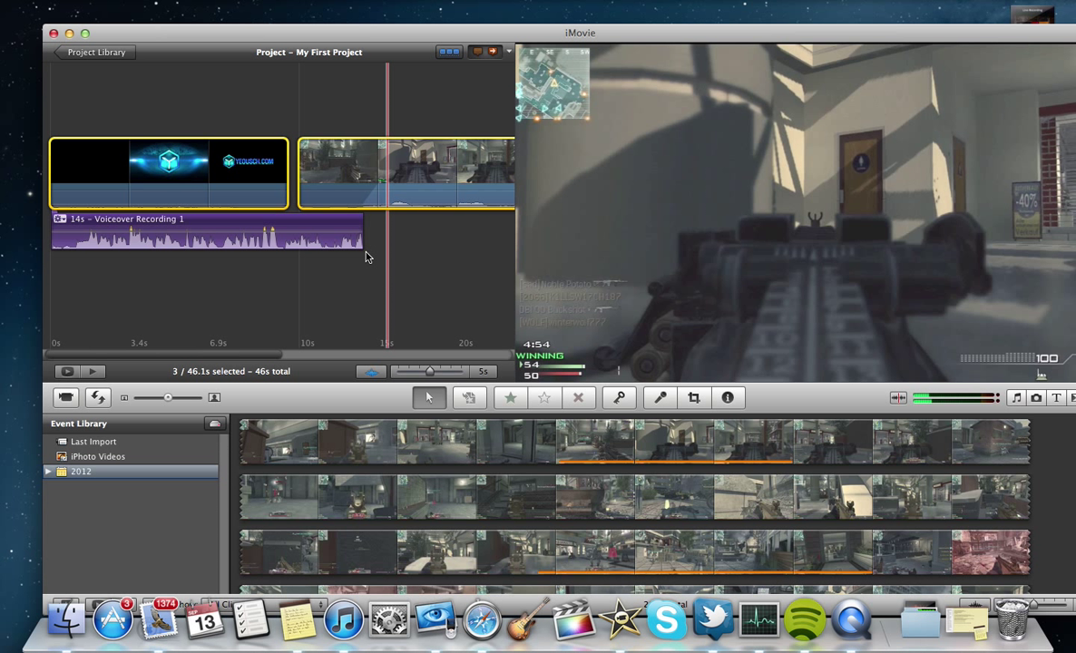
{"action": "mouse_move", "coordinate": [199, 267]}
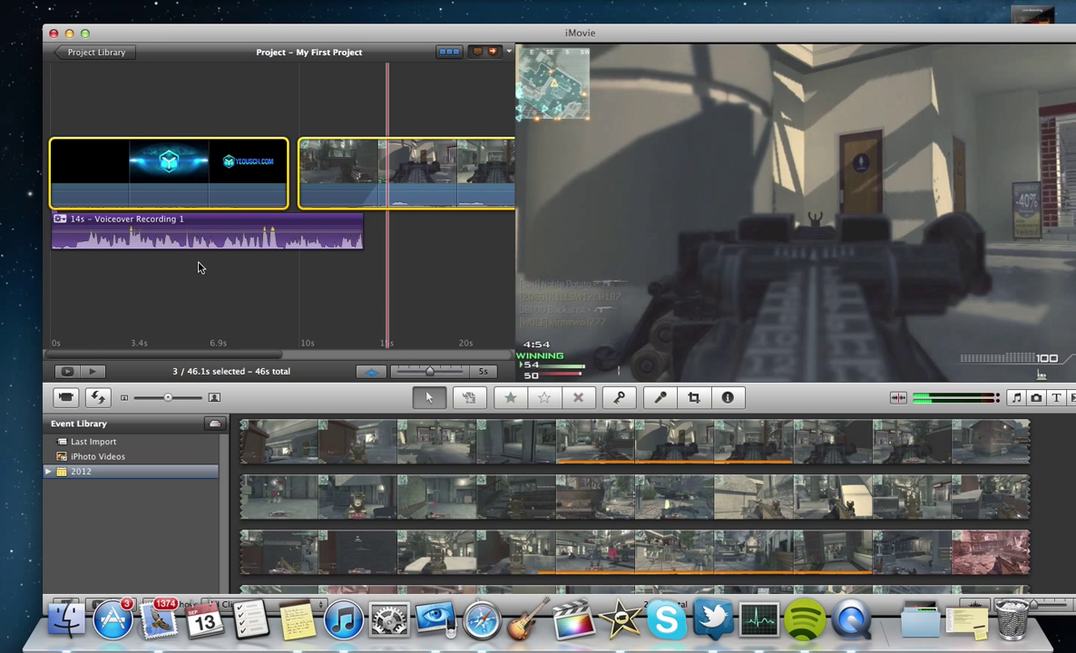
{"action": "mouse_move", "coordinate": [173, 154]}
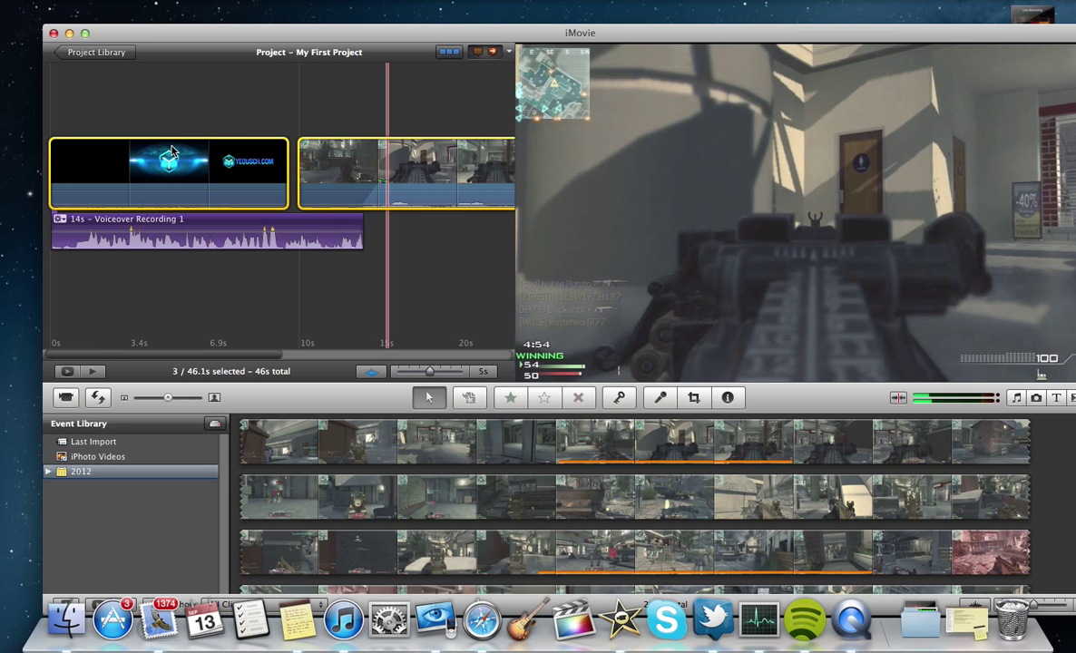